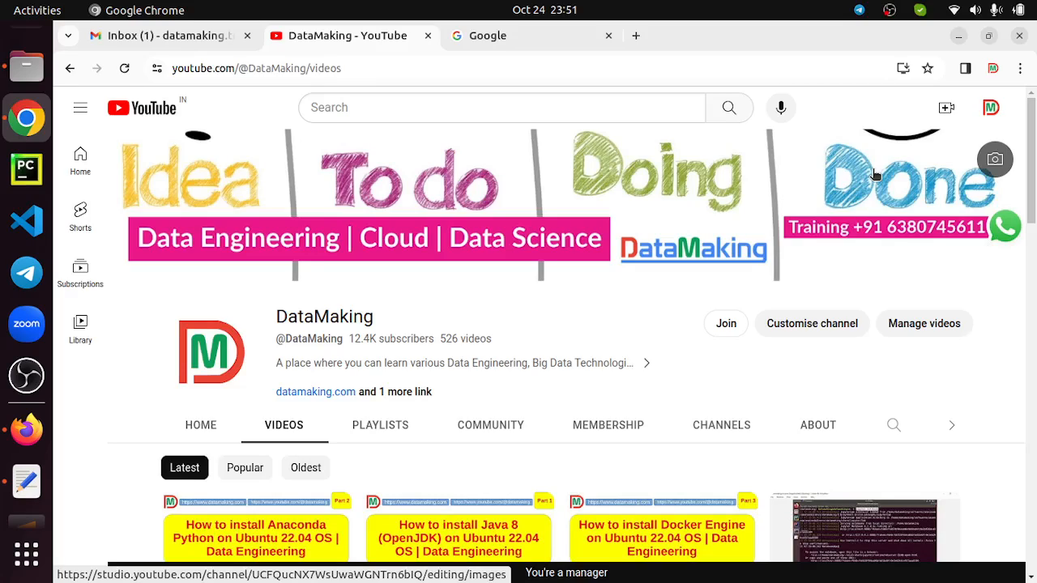
Switch from Chrome to the Superset installation notes in the text editor.
key(alt+tab)
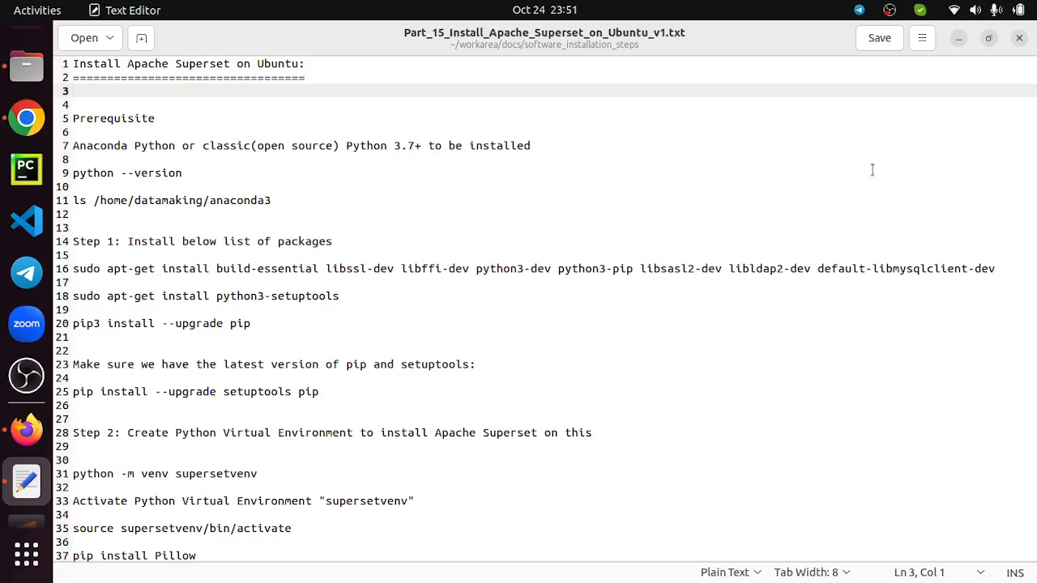
Launch a Terminal window from the dock at a home-directory prompt.
click(72, 91)
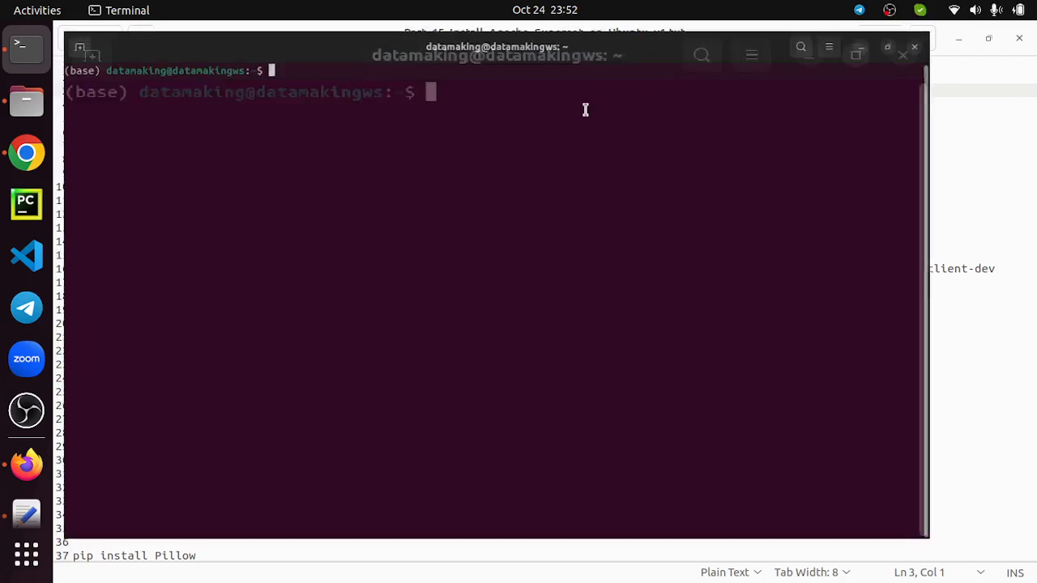
Bring the terminal forward via Activities, then return to the installation notes.
click(26, 554)
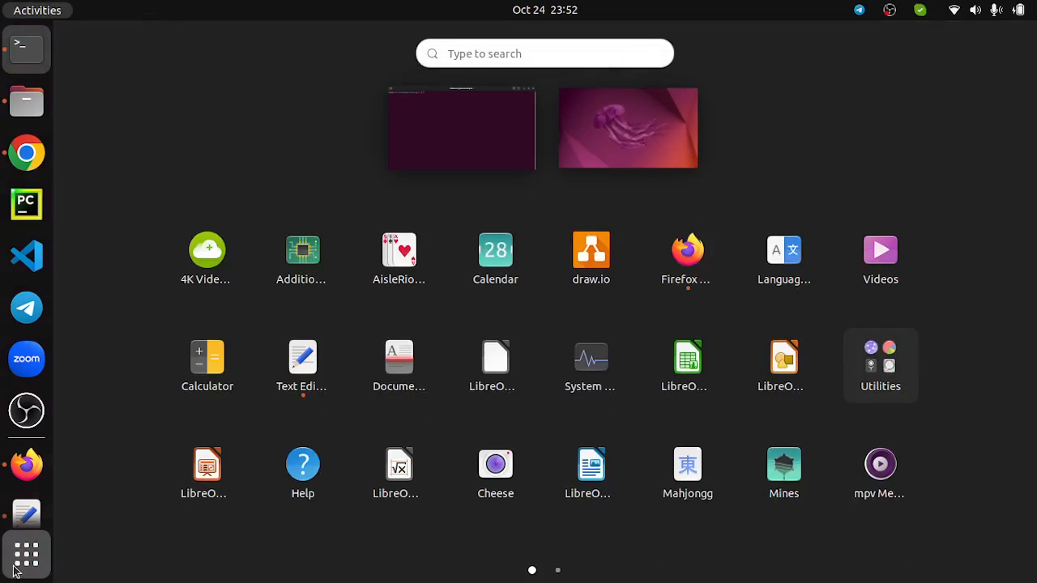
mouse_move(500, 46)
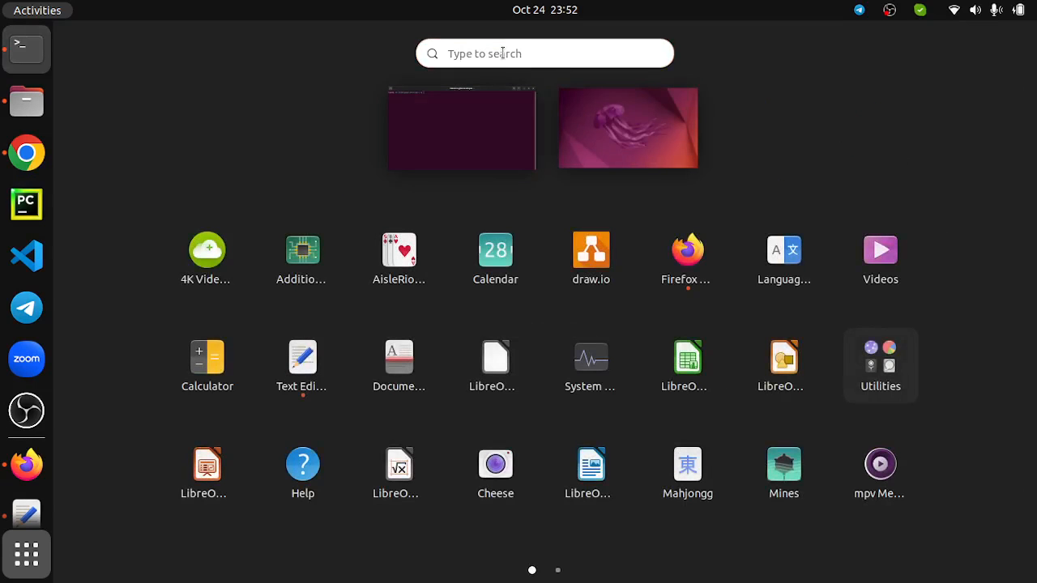
click(25, 48)
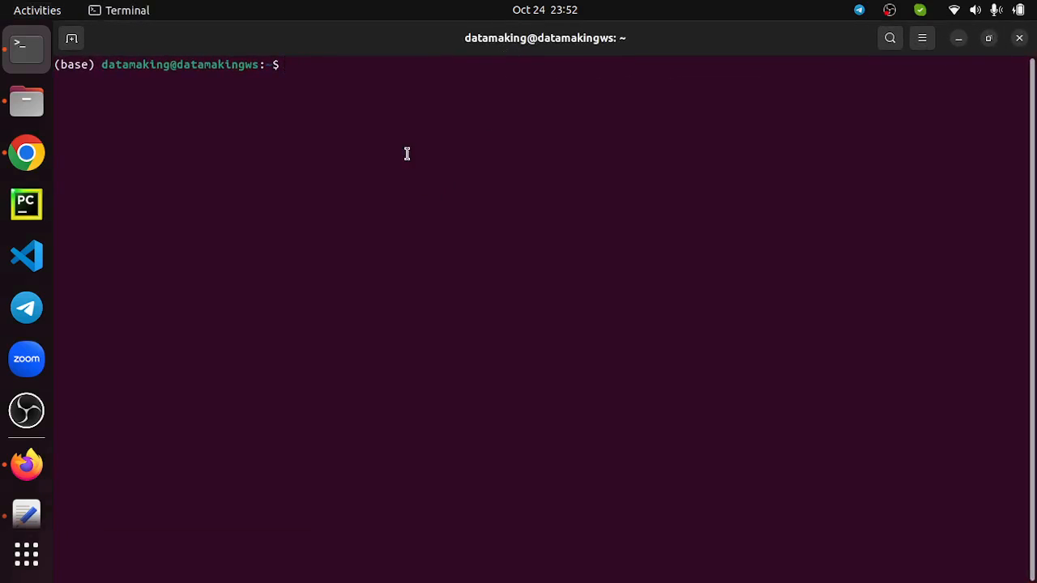
key(alt+Tab)
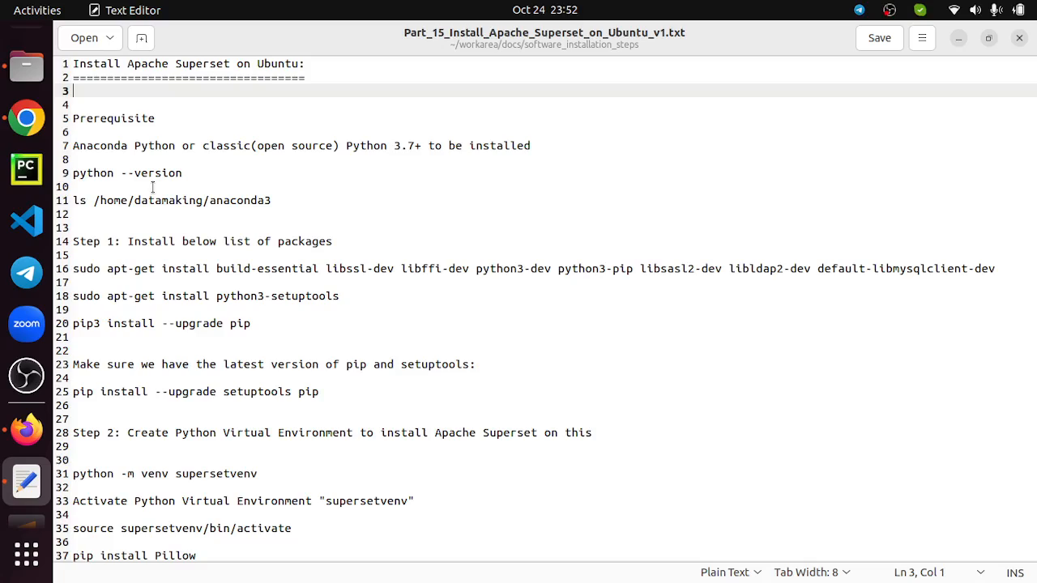
Run 'python --version' from line 9 in the terminal, reporting Python 3.11.5.
drag(85, 173, 182, 173)
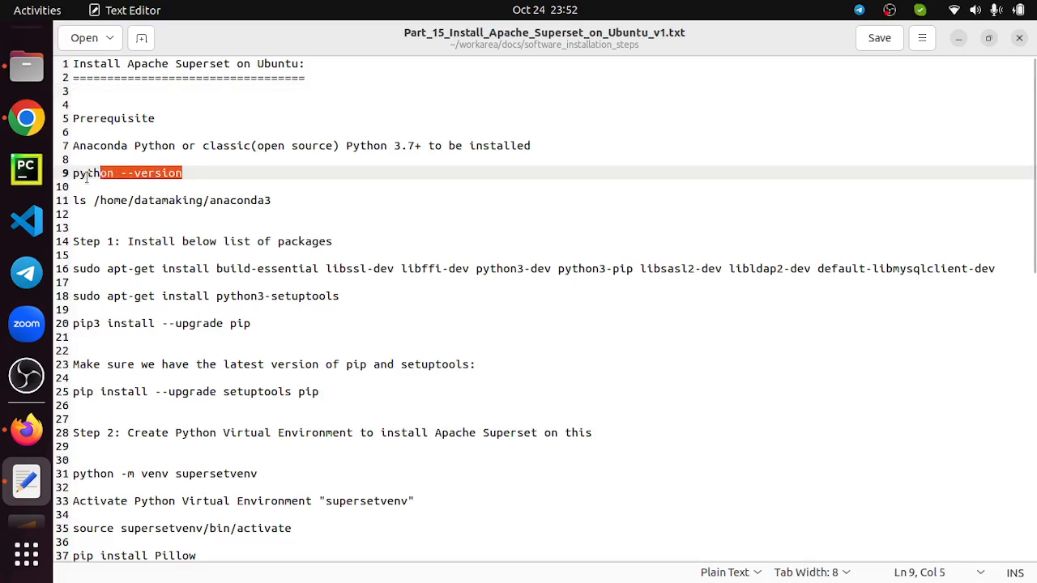
key(alt+Tab)
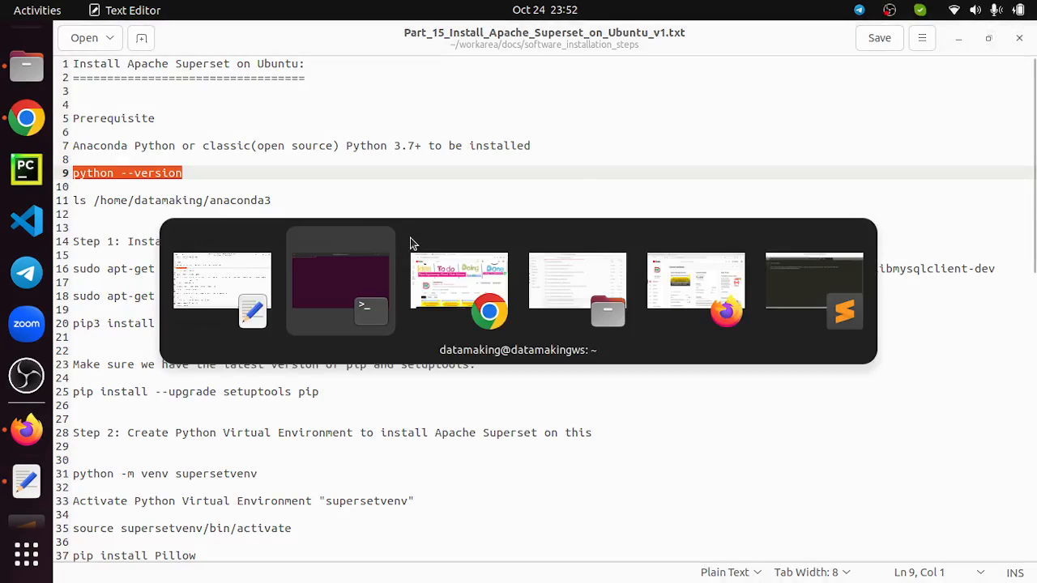
click(340, 280)
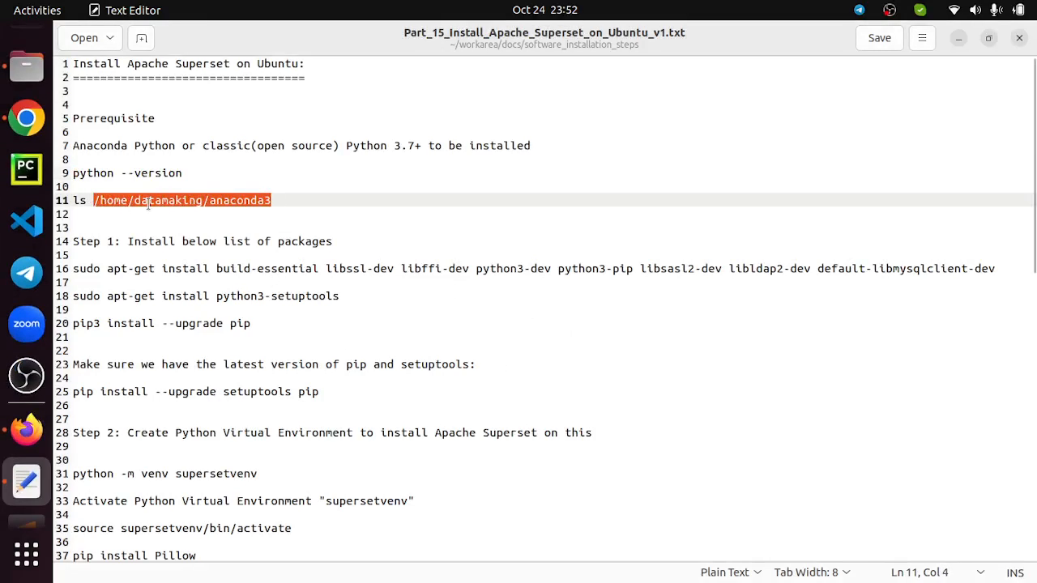
double_click(168, 200)
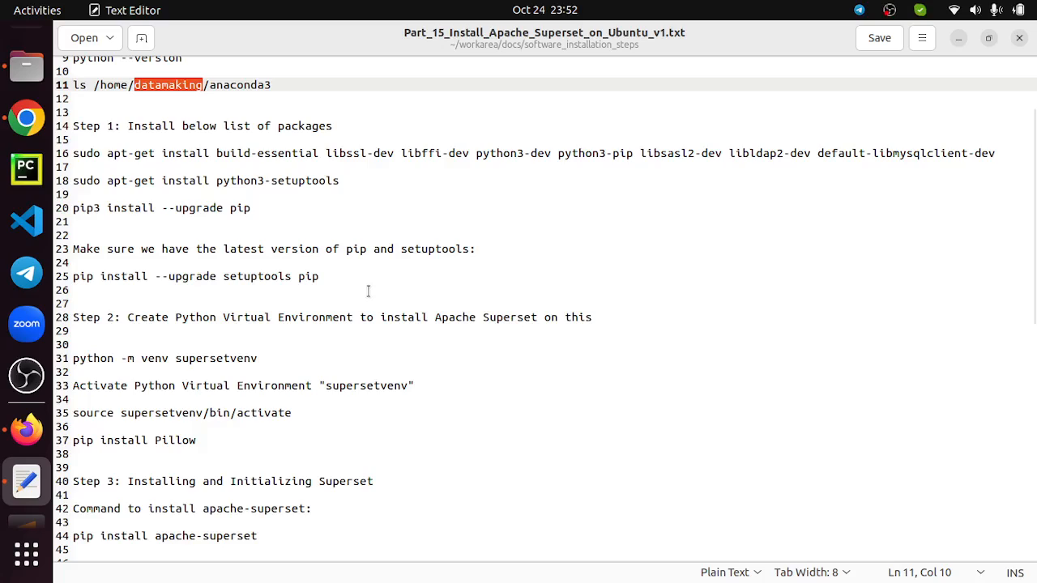
mouse_move(369, 247)
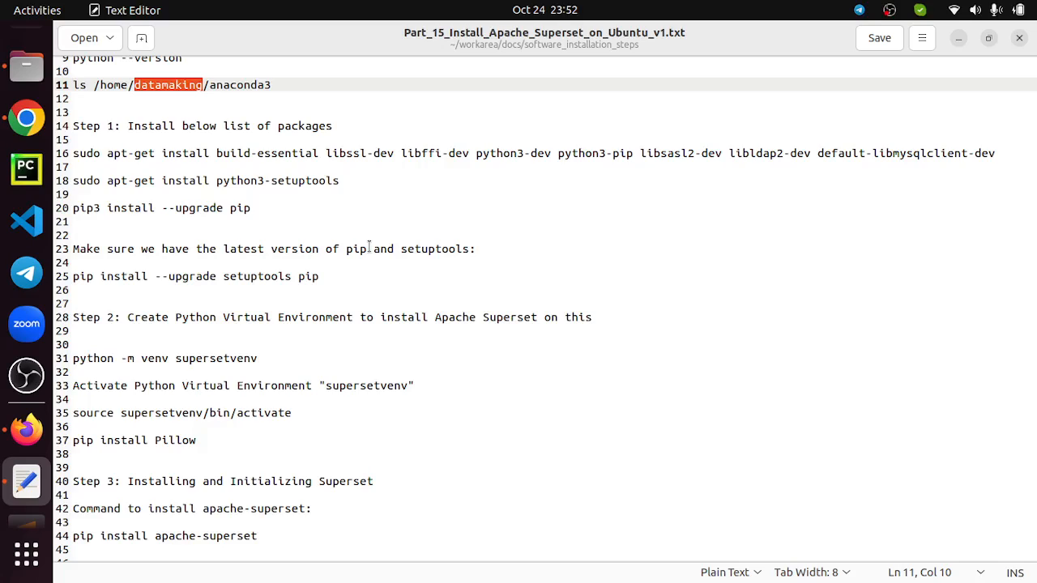
mouse_move(393, 141)
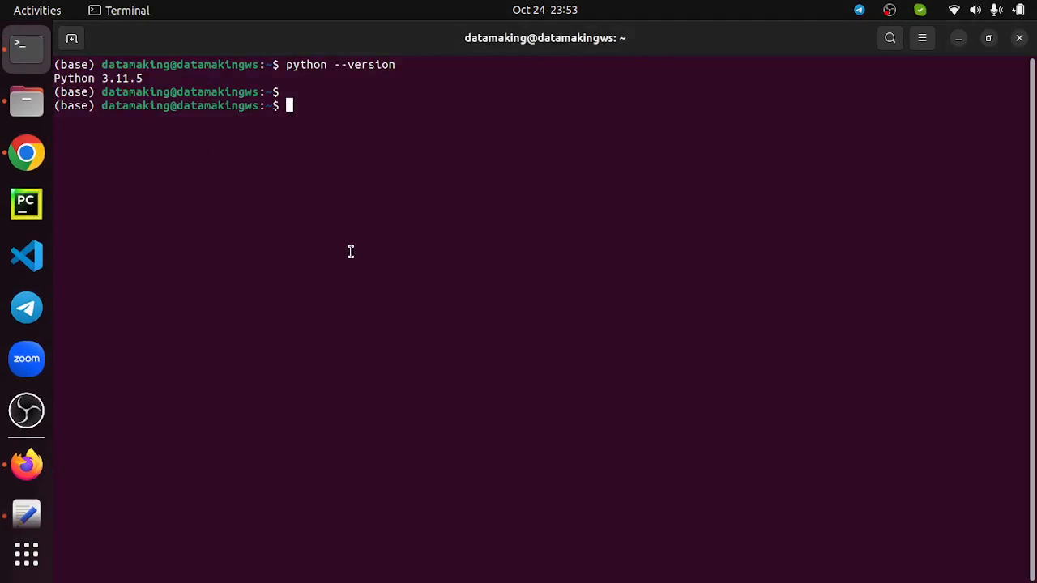
Apt-install build-essential, libssl-dev, libffi-dev, python3-dev, python3-pip and python3-setuptools.
text(sudo apt-get install build-essential libssl-dev libffi-dev python3-dev python3-pip libsasl2-dev libldap2-dev default-libmysqlclient-dev)
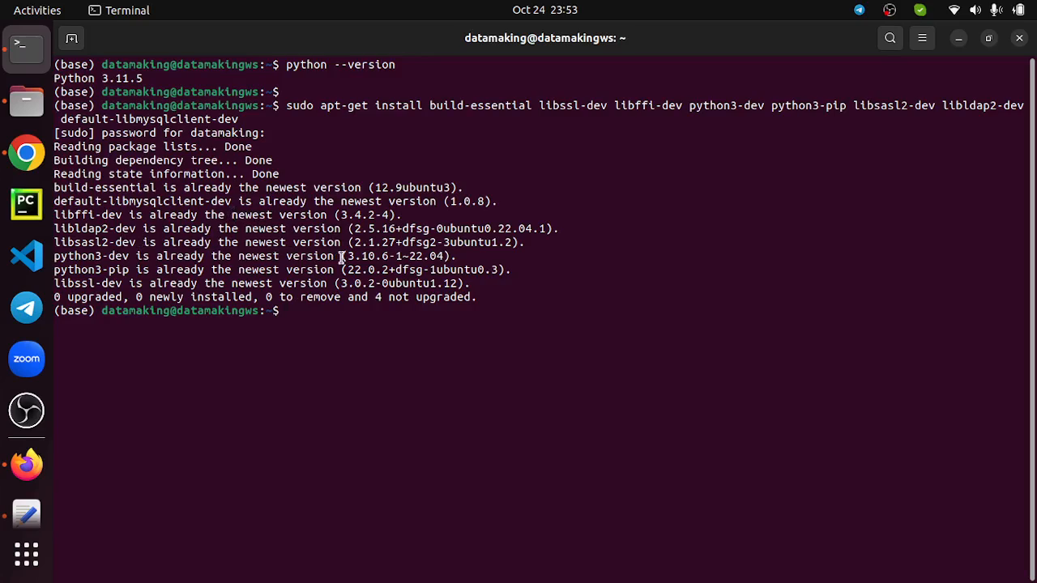
mouse_move(461, 150)
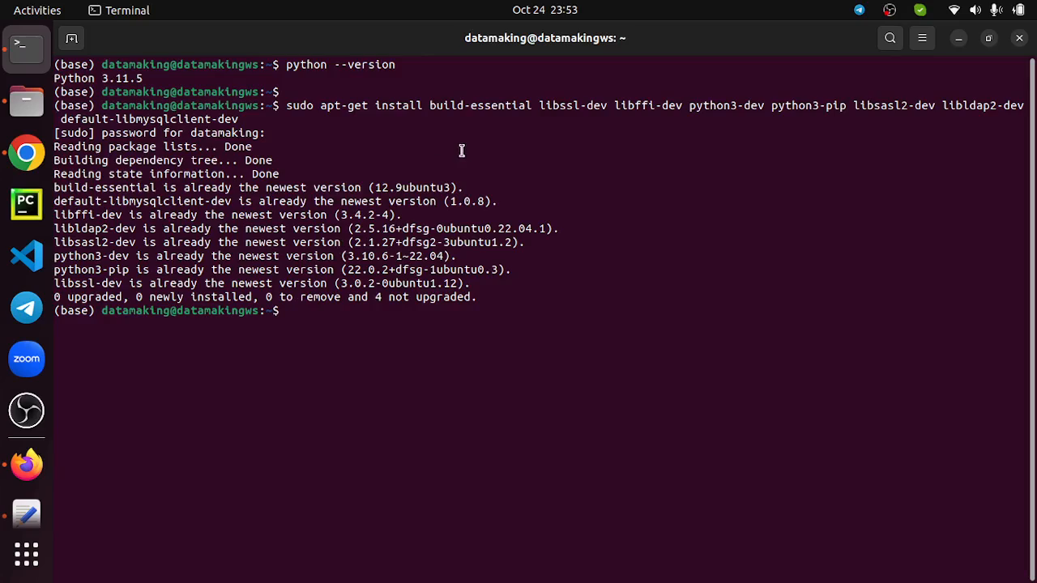
key(Return)
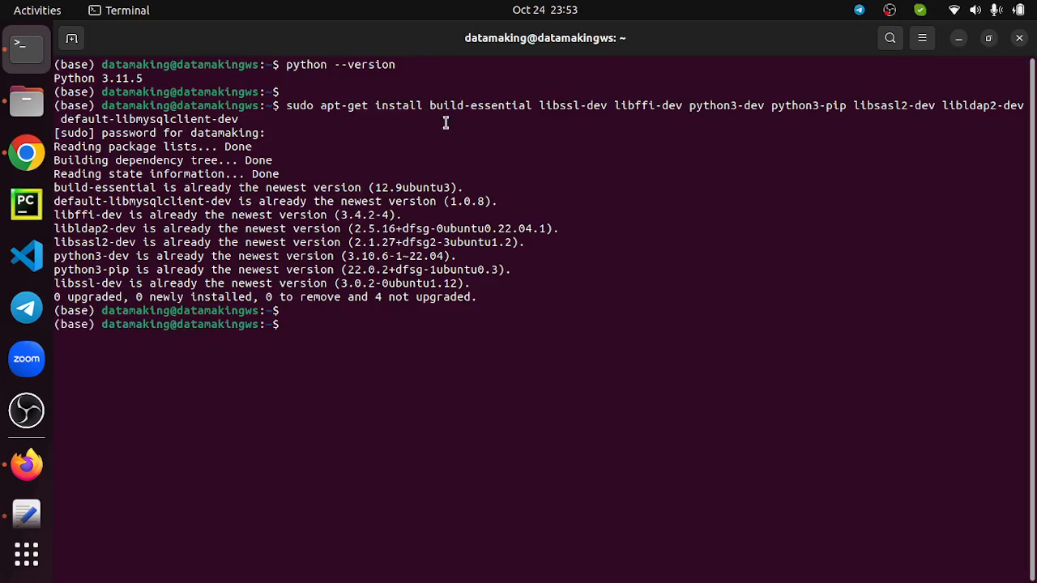
mouse_move(717, 175)
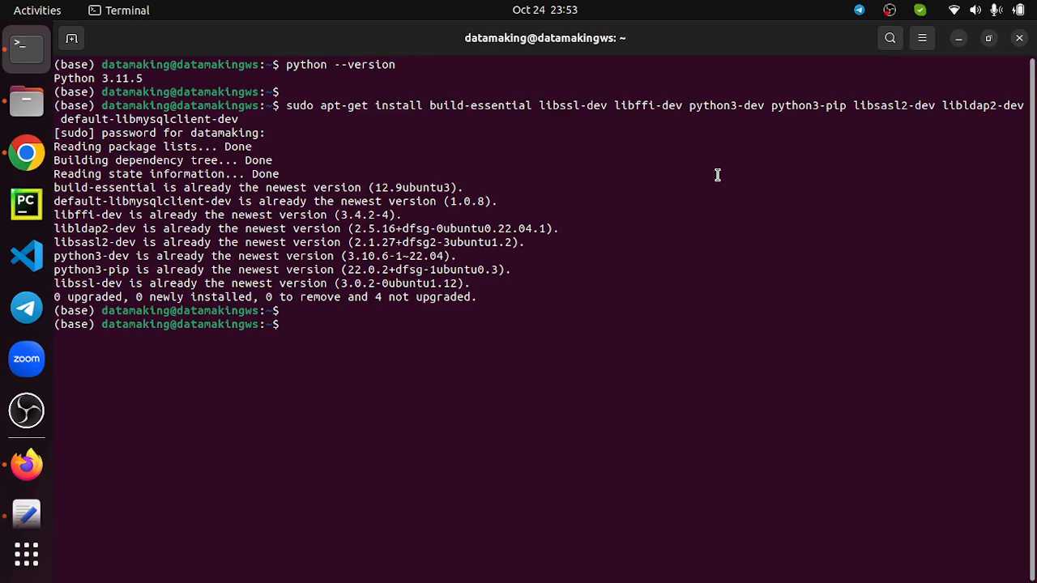
mouse_move(711, 177)
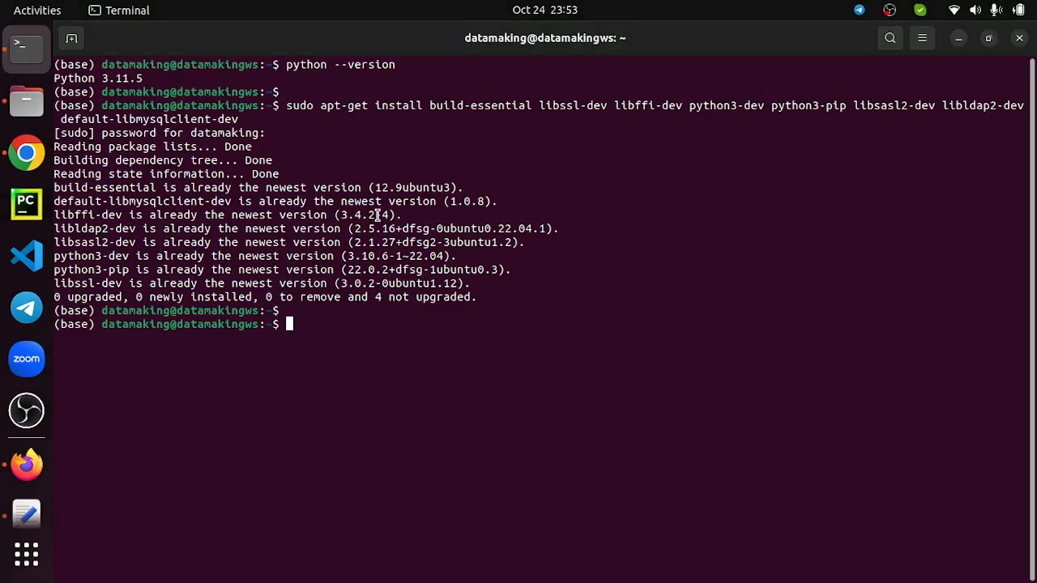
text(sudo apt-get install python3-setuptools)
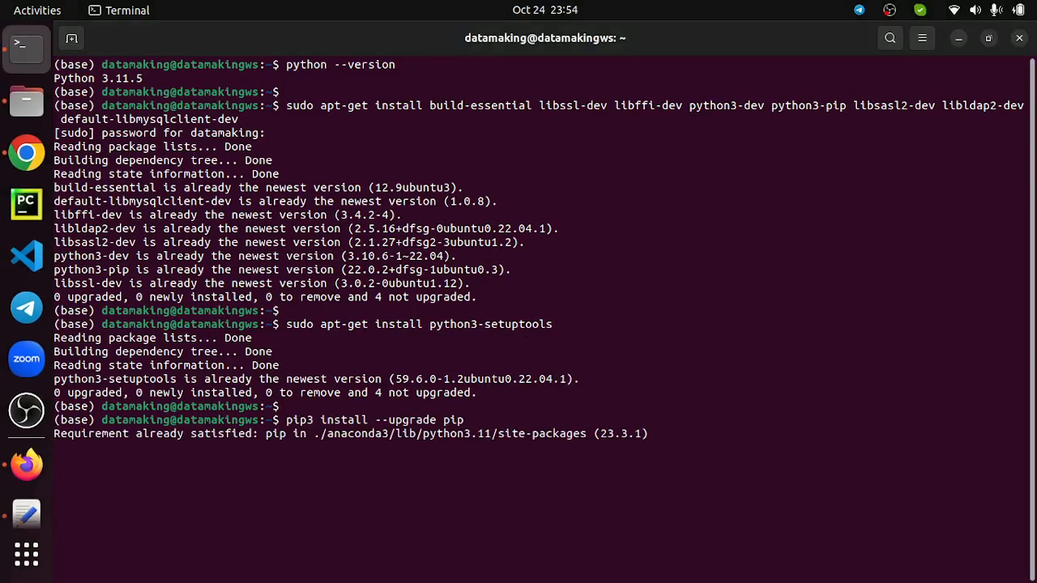
Run the combined upgrade command; setuptools 68.2.2 and pip 23.3.1 already satisfied.
key(Return)
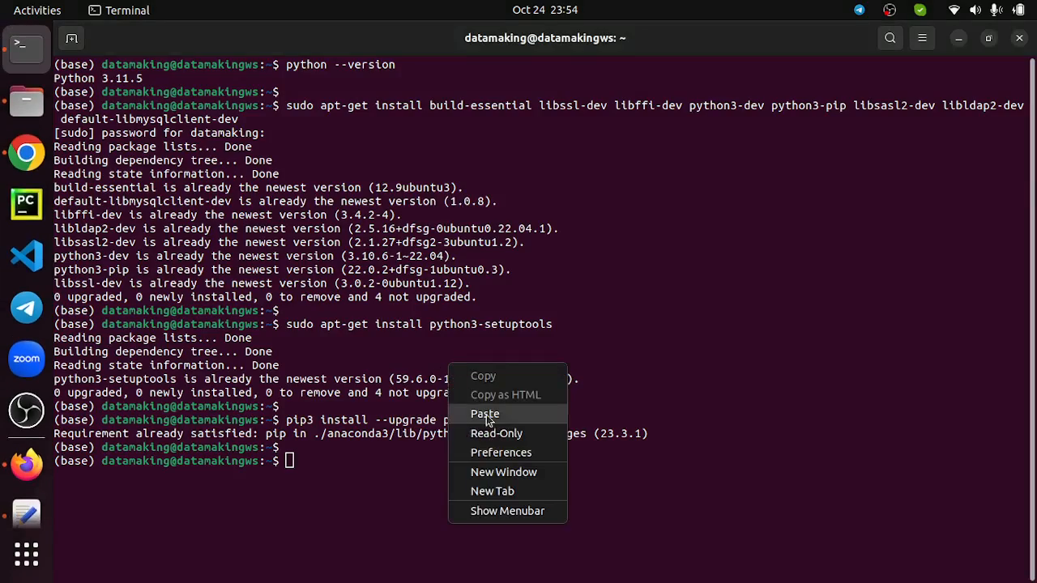
click(484, 414)
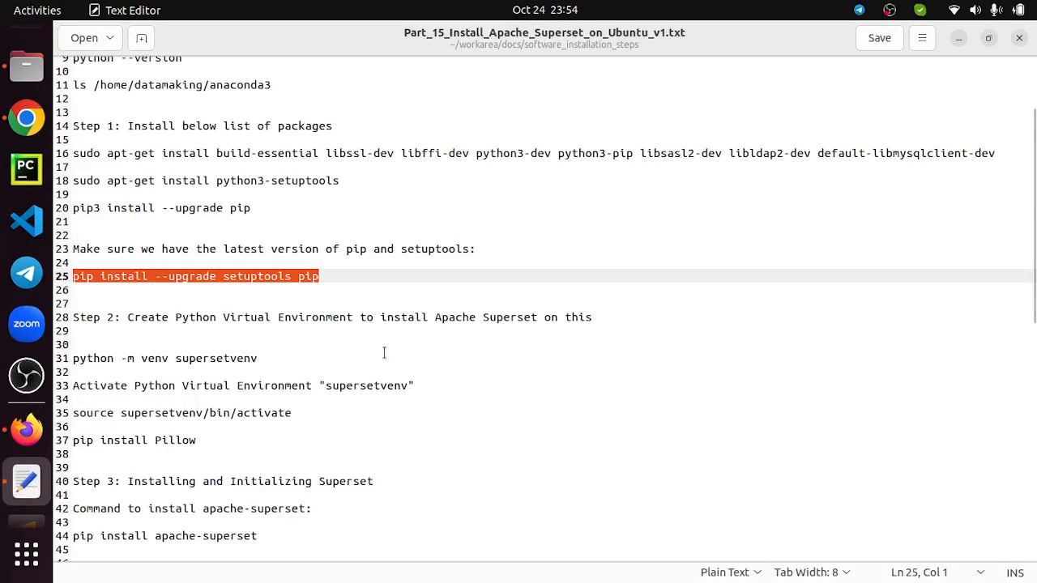
scroll(down, 3)
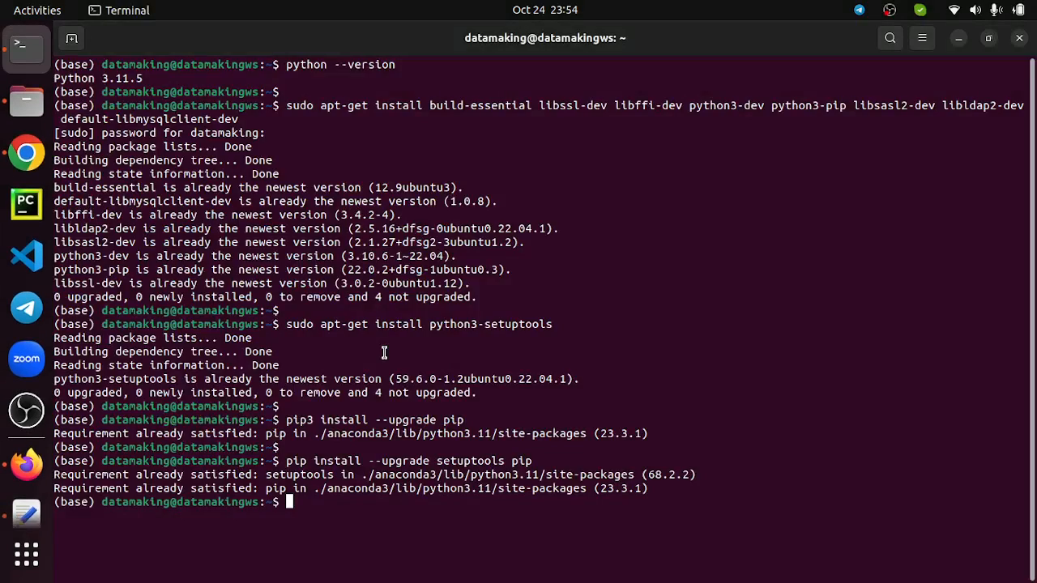
mouse_move(255, 407)
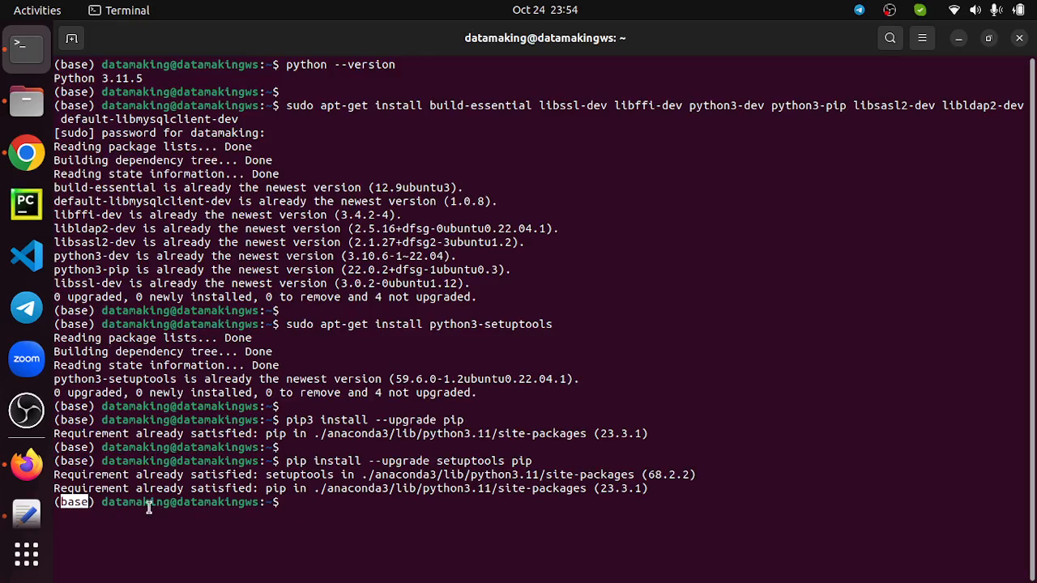
mouse_move(402, 525)
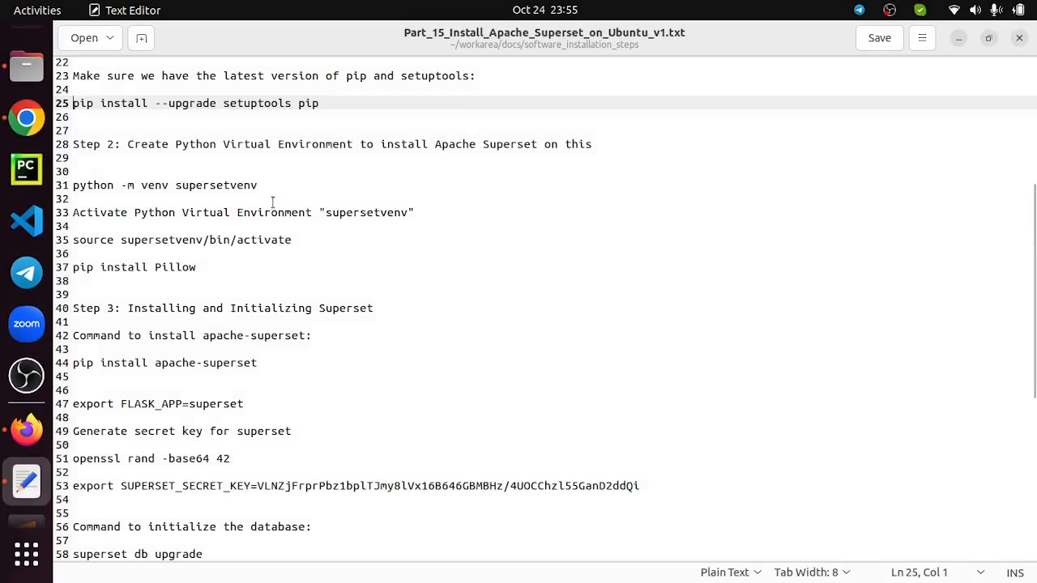
Run 'python -m venv supersetvenv' and confirm the supersetvenv folder in the listing.
drag(97, 185, 257, 186)
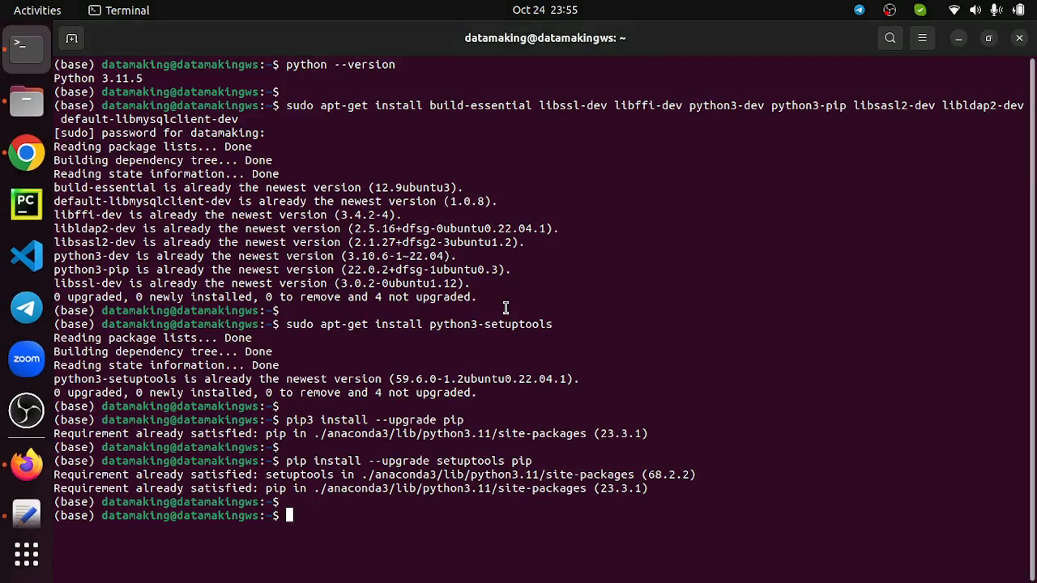
text(python -m venv supersetvenv)
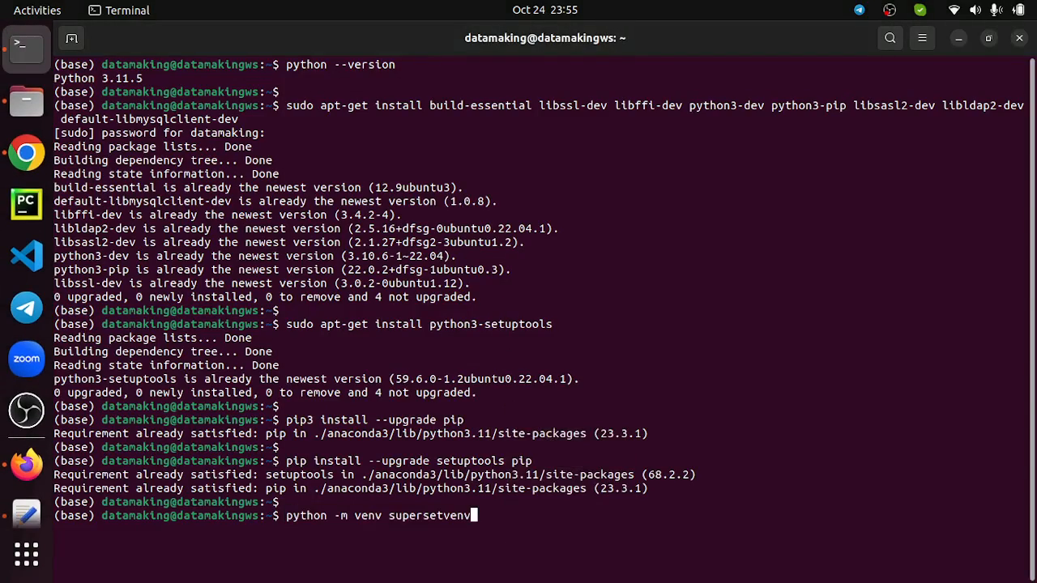
double_click(368, 515)
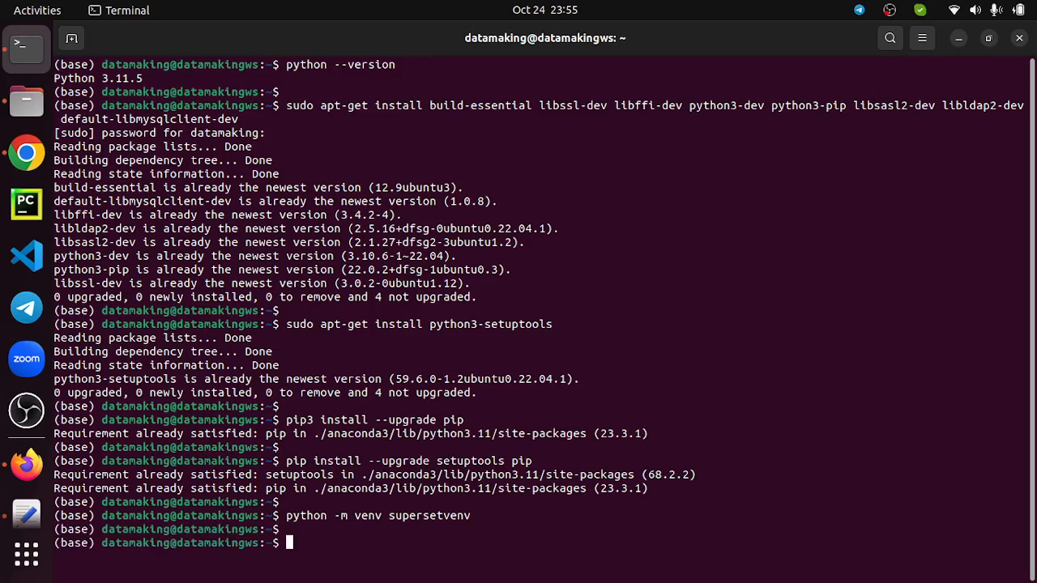
text(ls)
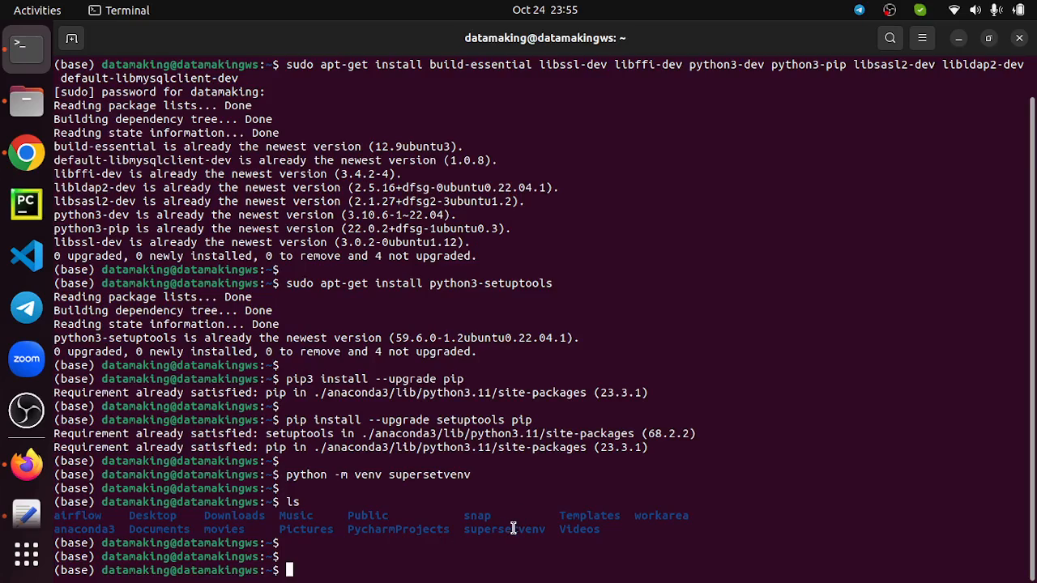
double_click(504, 529)
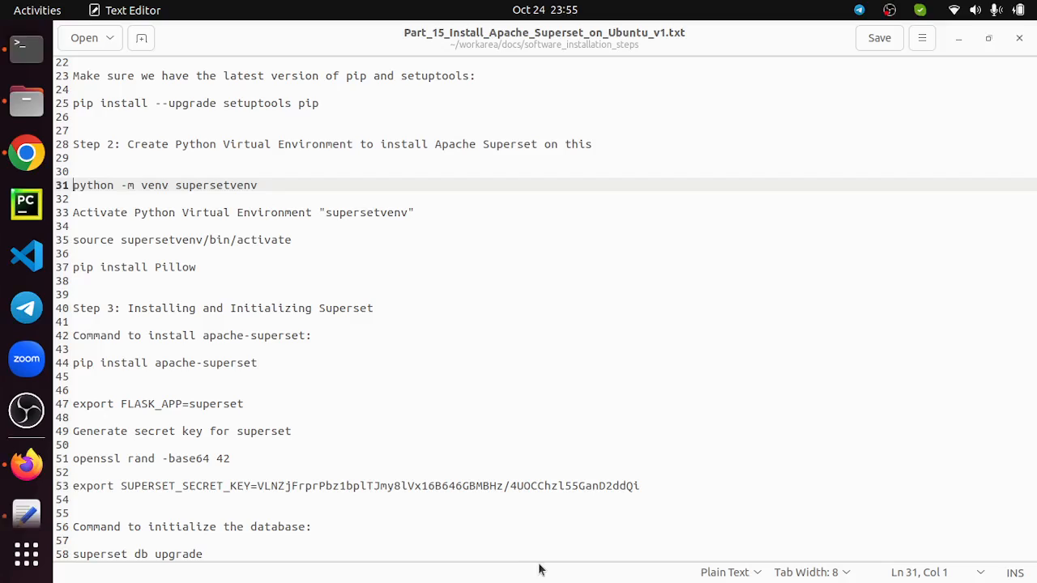
Activate the environment with 'source supersetvenv/bin/activate', then select the Pillow install line.
click(26, 47)
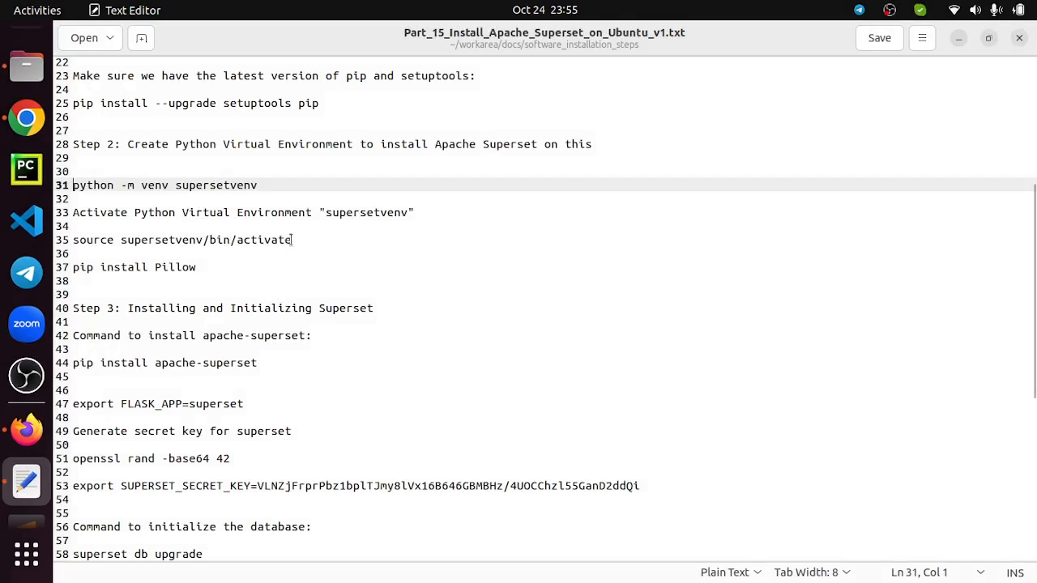
triple_click(181, 239)
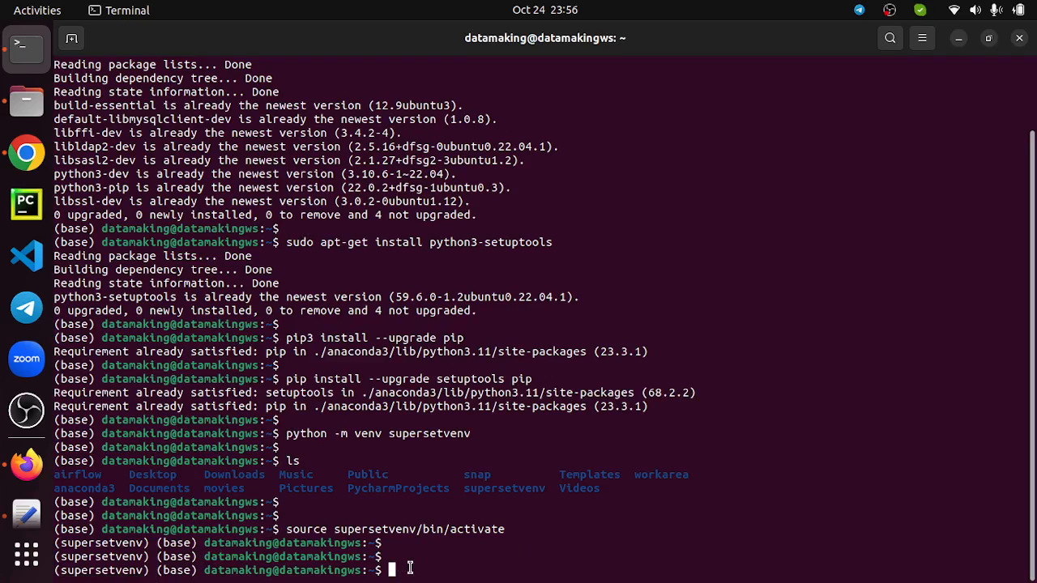
text(cle)
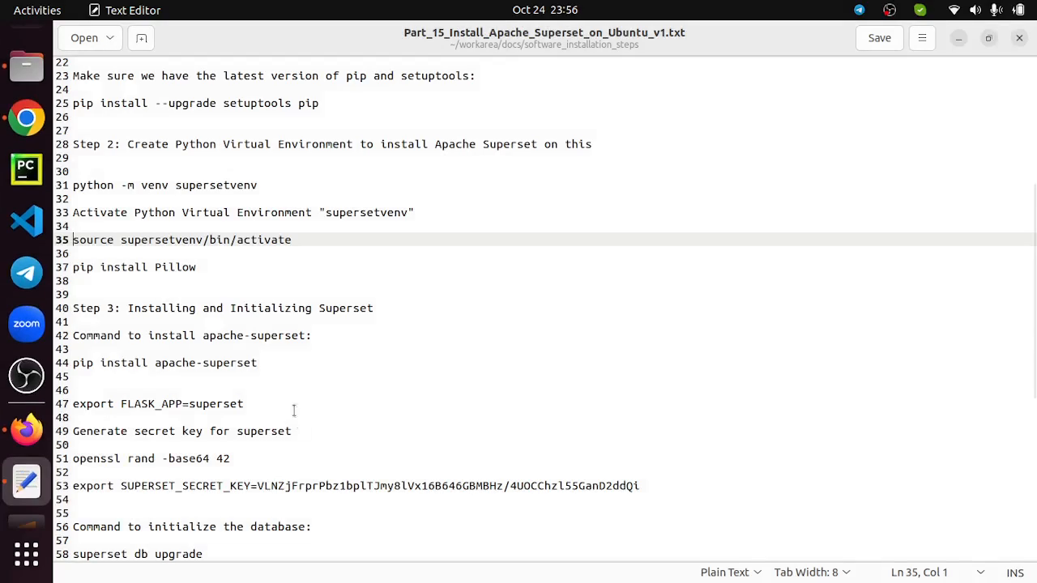
scroll(down, 3)
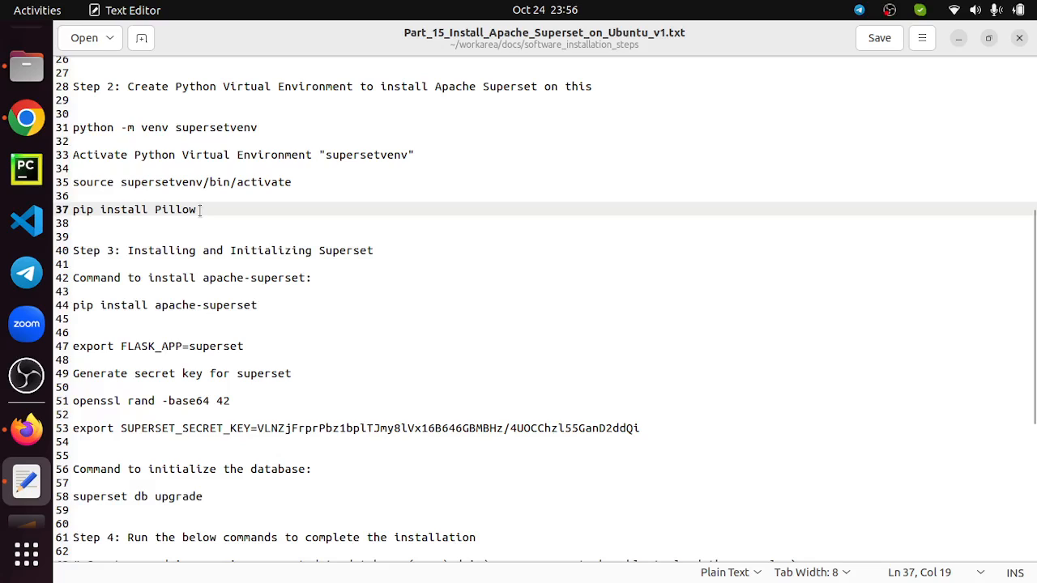
triple_click(133, 209)
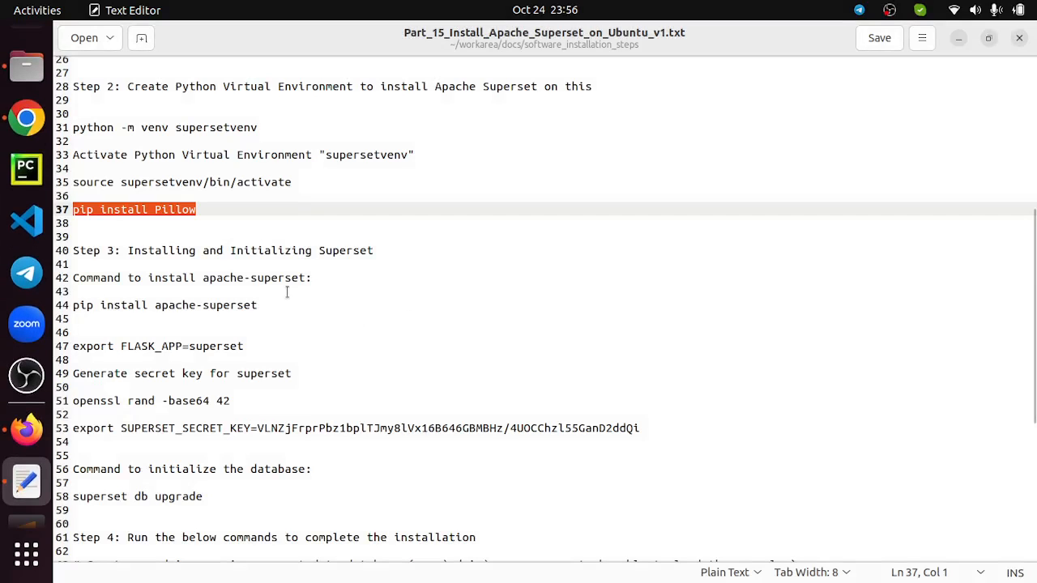
mouse_move(127, 251)
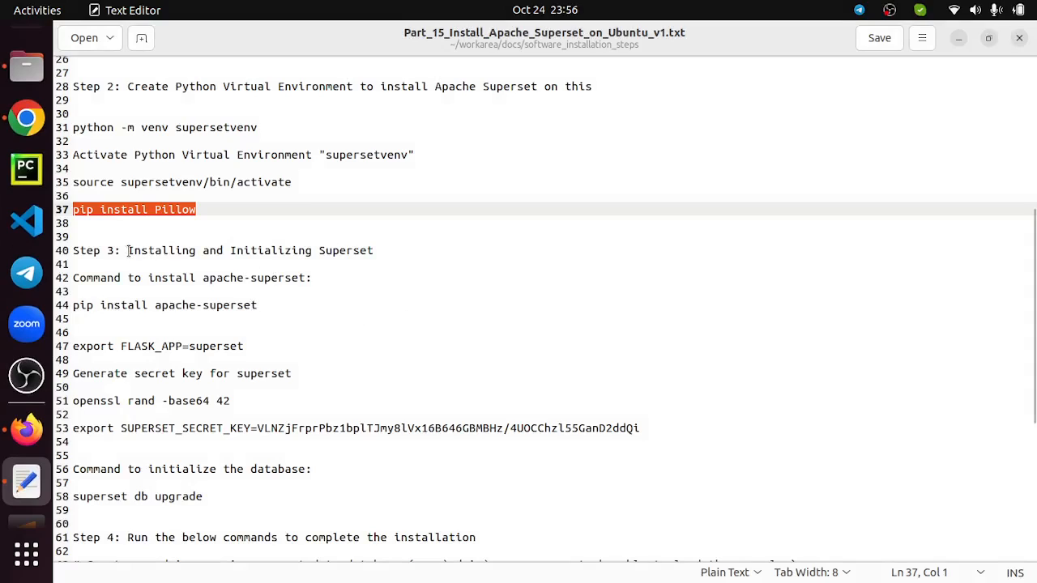
Run 'pip install Pillow' and 'pip install apache-superset', installing Superset 3.0.1.
click(259, 304)
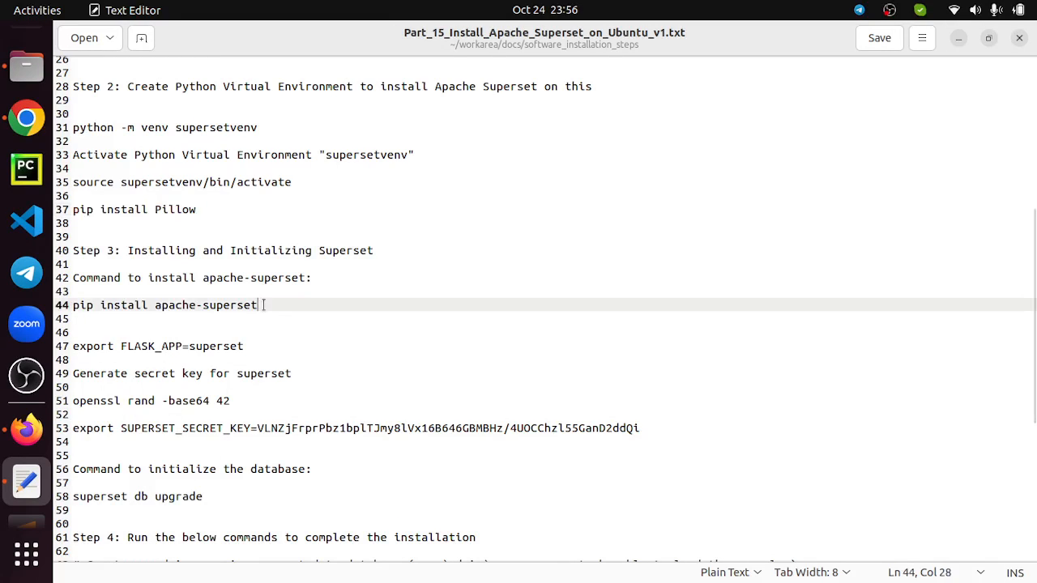
triple_click(165, 305)
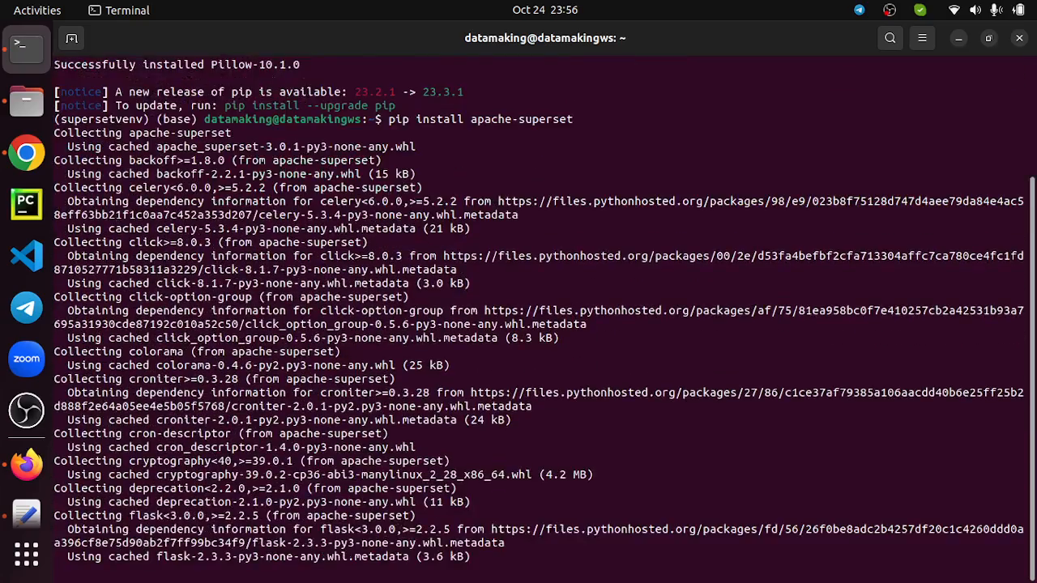
scroll(down, 3)
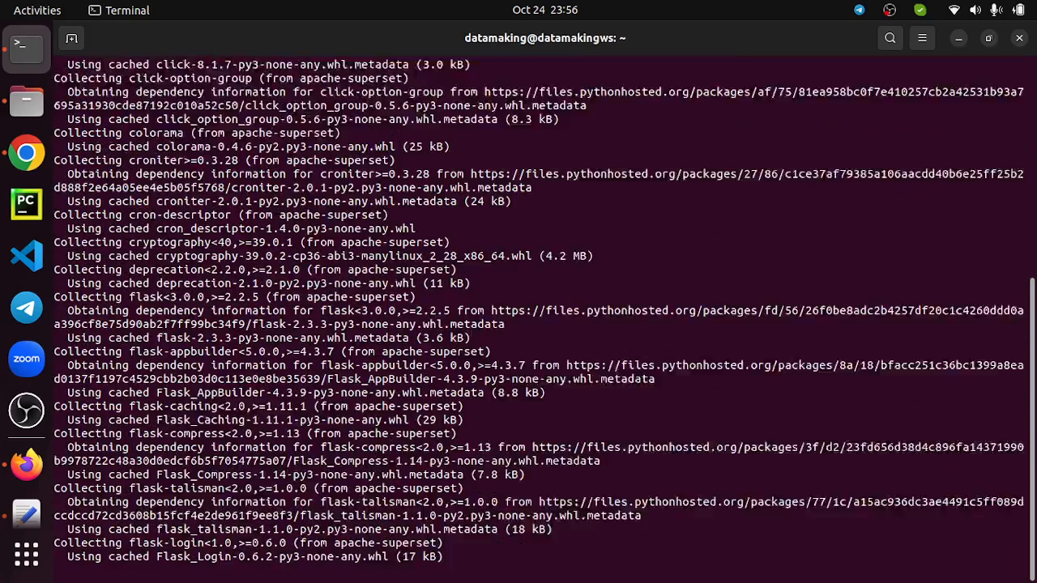
scroll(down, 3)
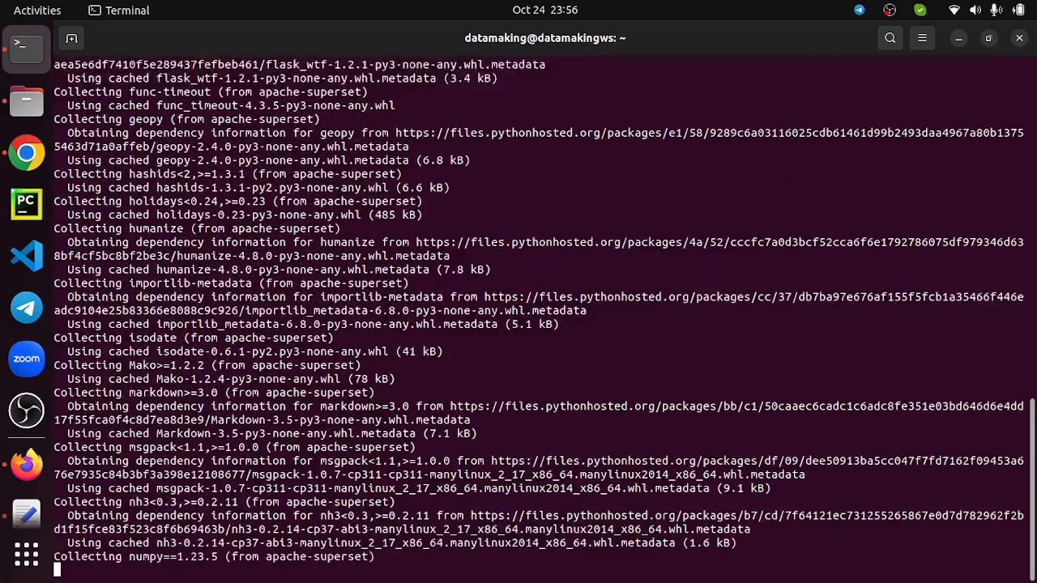
scroll(down, 3)
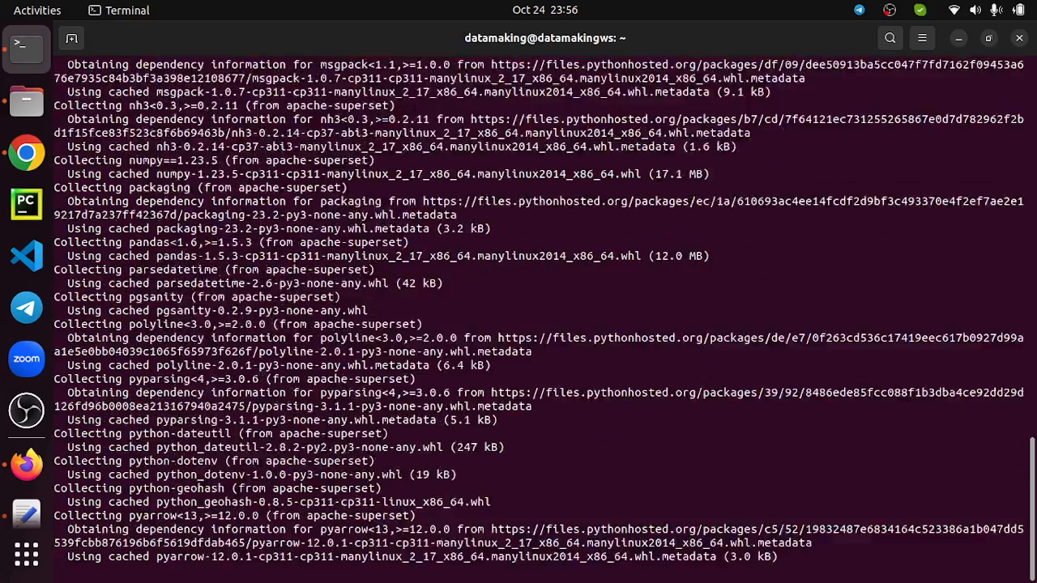
scroll(down, 3)
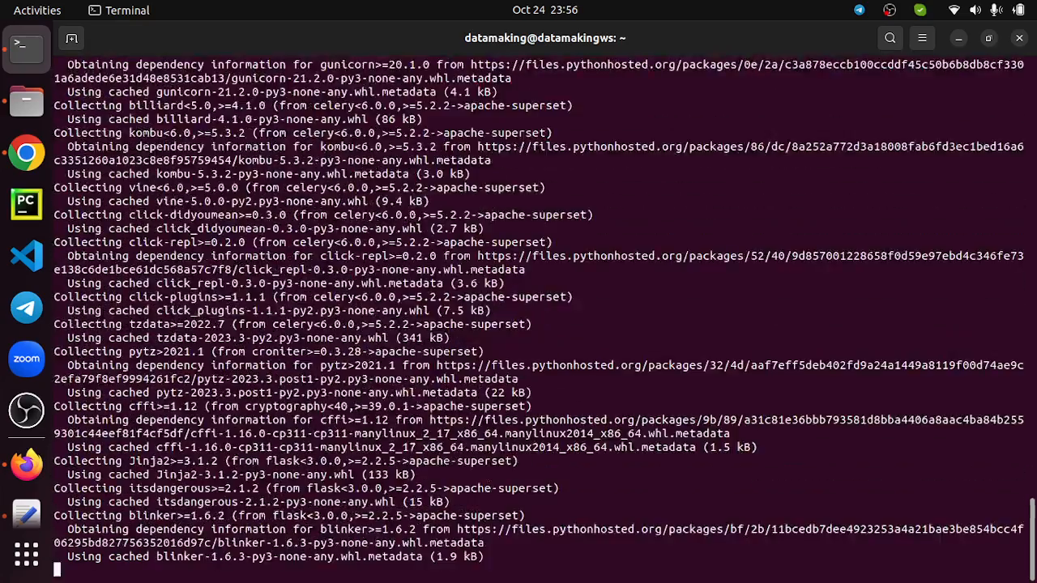
scroll(down, 3)
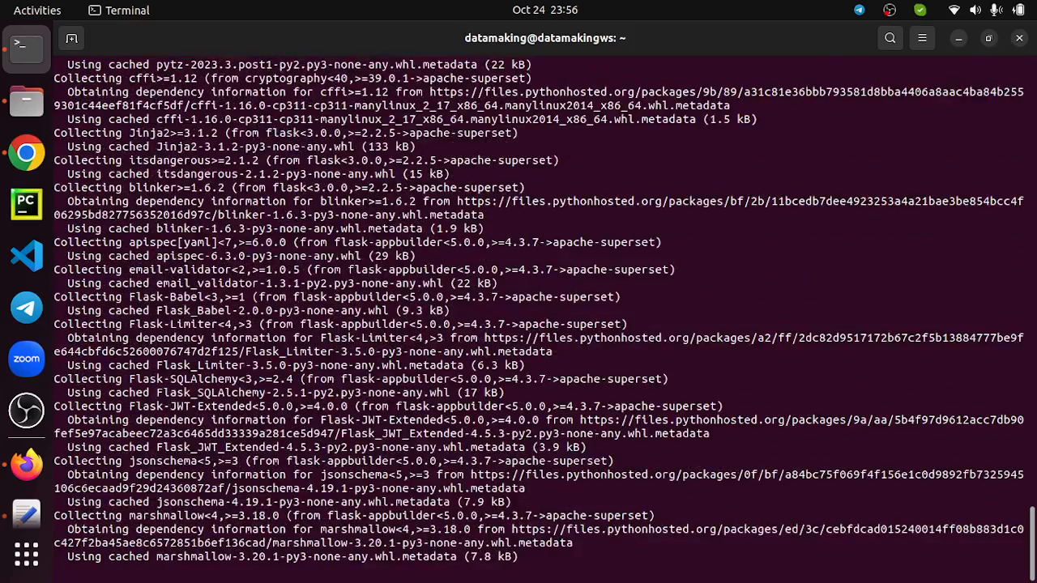
scroll(down, 3)
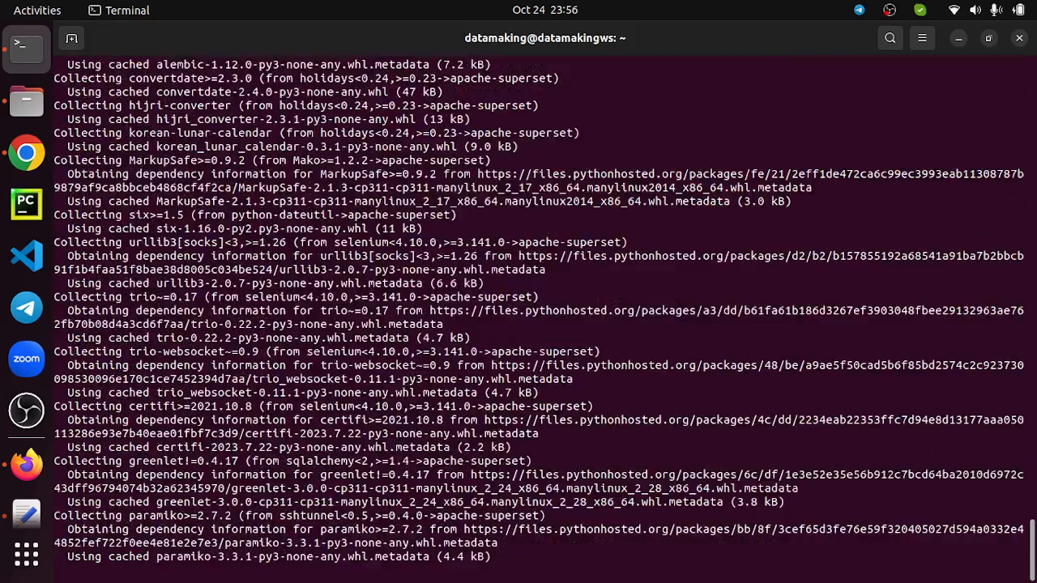
scroll(down, 3)
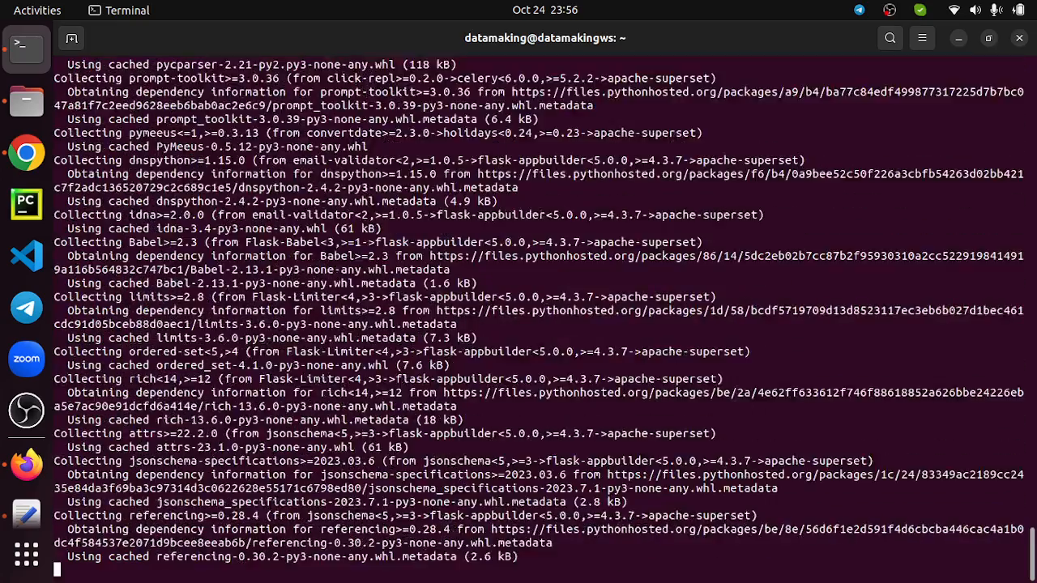
scroll(down, 3)
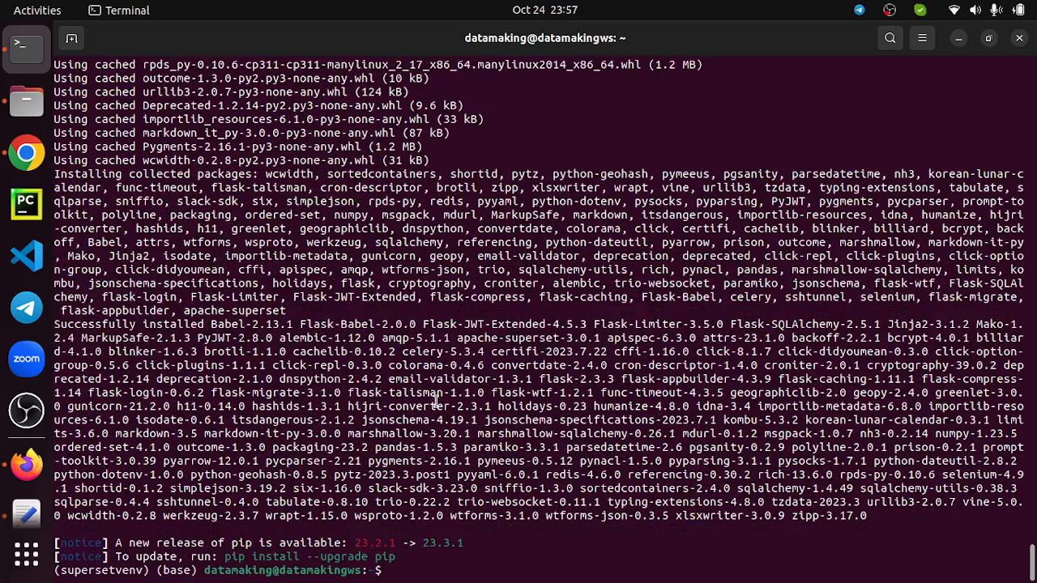
mouse_move(881, 365)
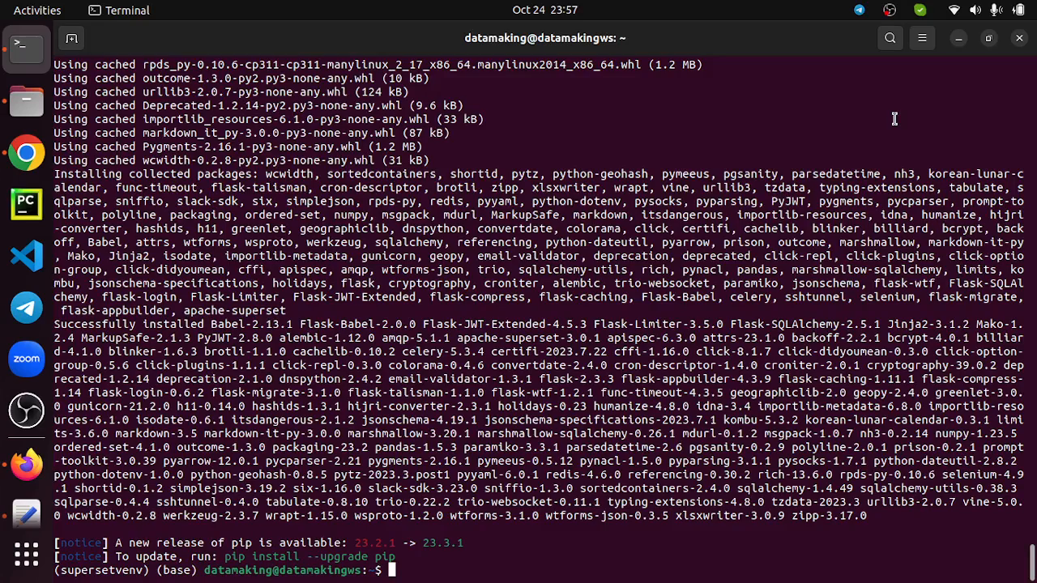
mouse_move(812, 204)
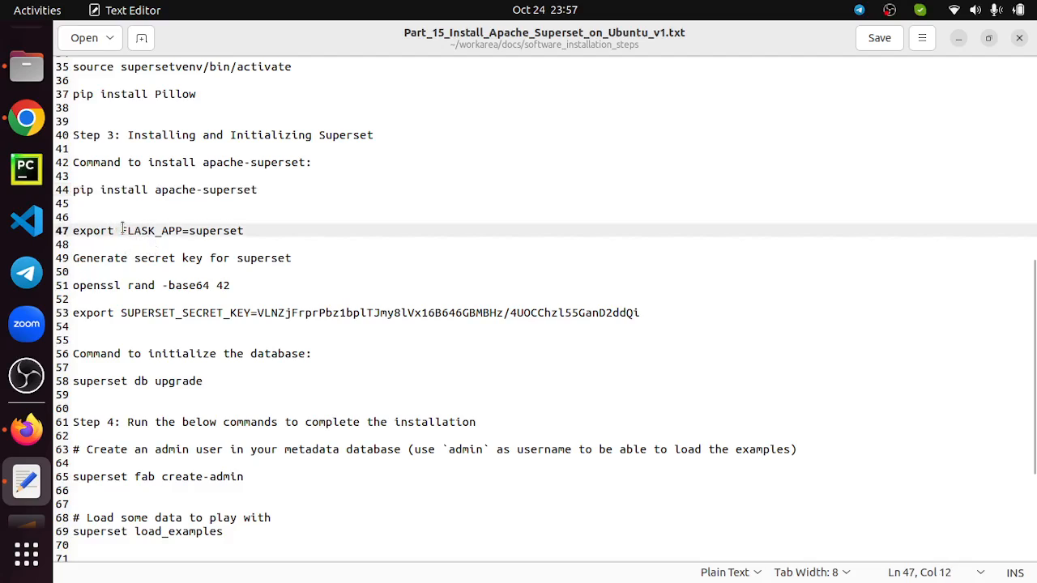
Export FLASK_APP=superset and paste the generated openssl key onto the SUPERSET_SECRET_KEY line.
double_click(150, 231)
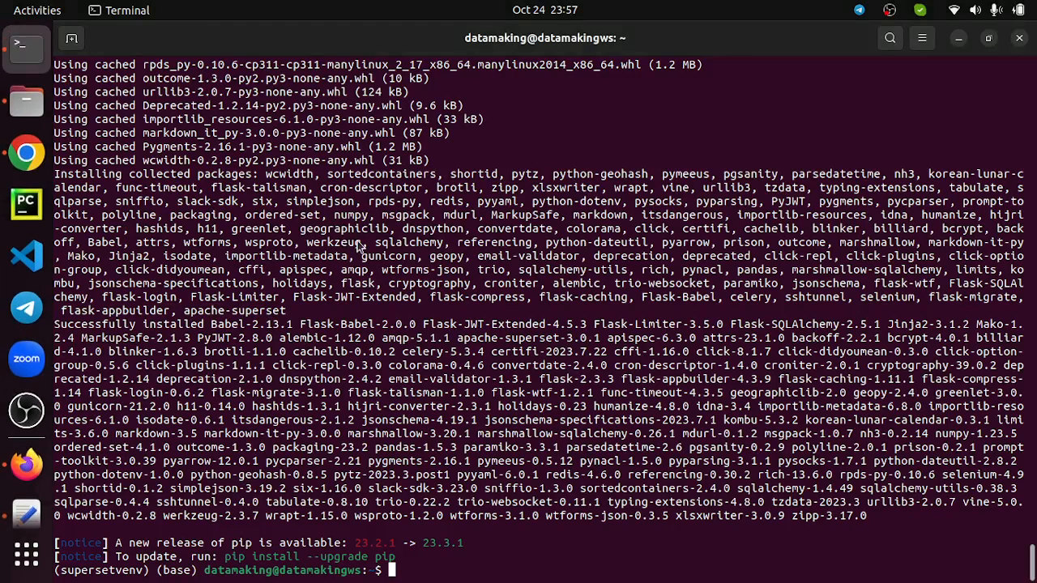
text(export FLASK_APP=superset)
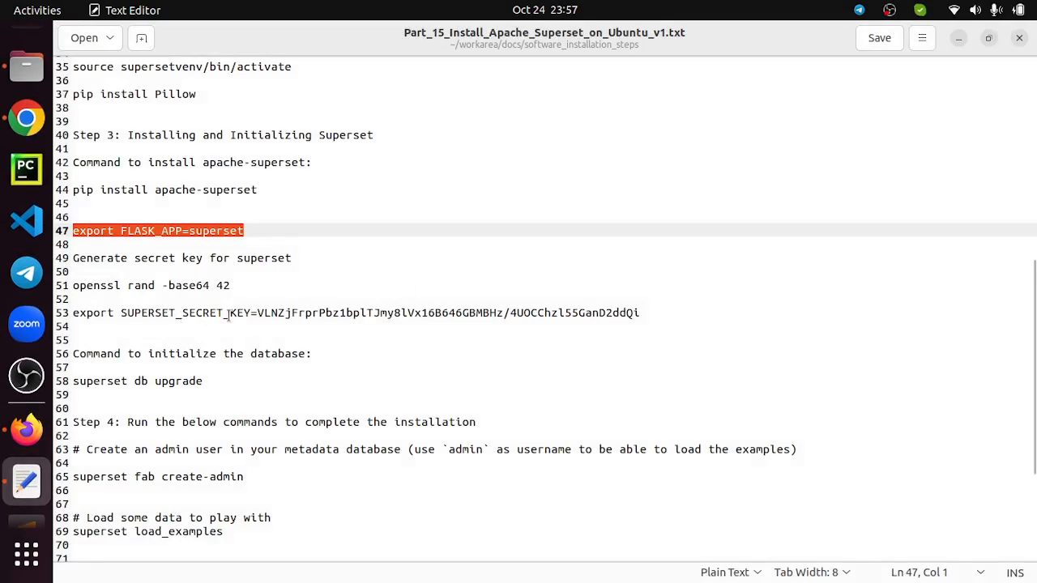
mouse_move(624, 307)
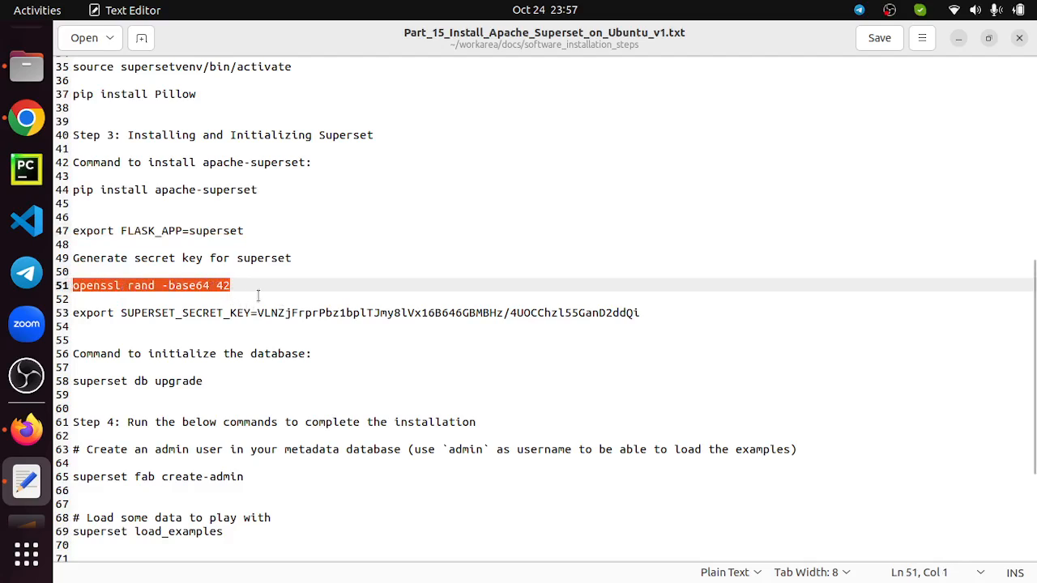
mouse_move(273, 279)
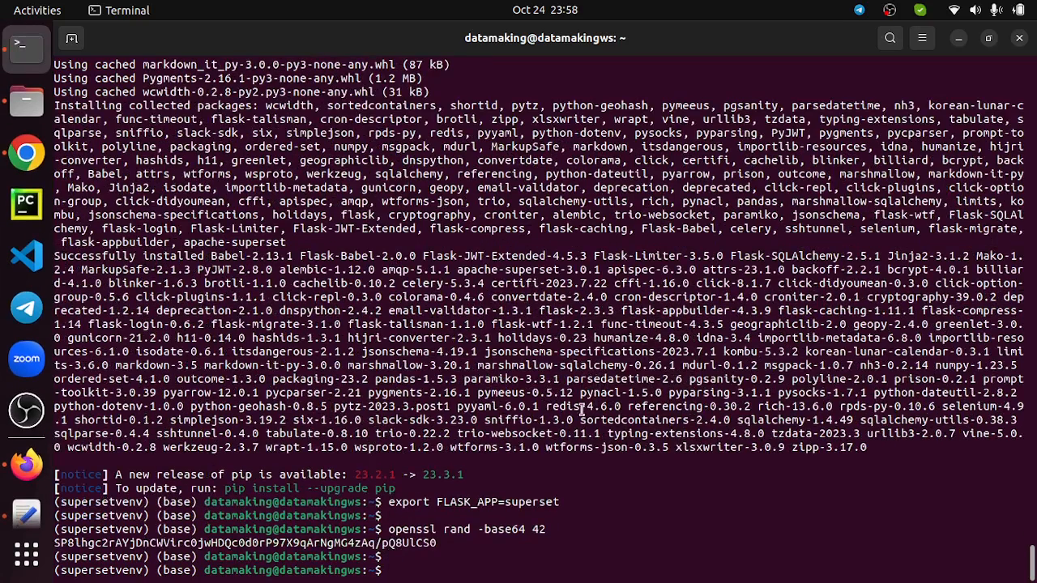
right_click(579, 409)
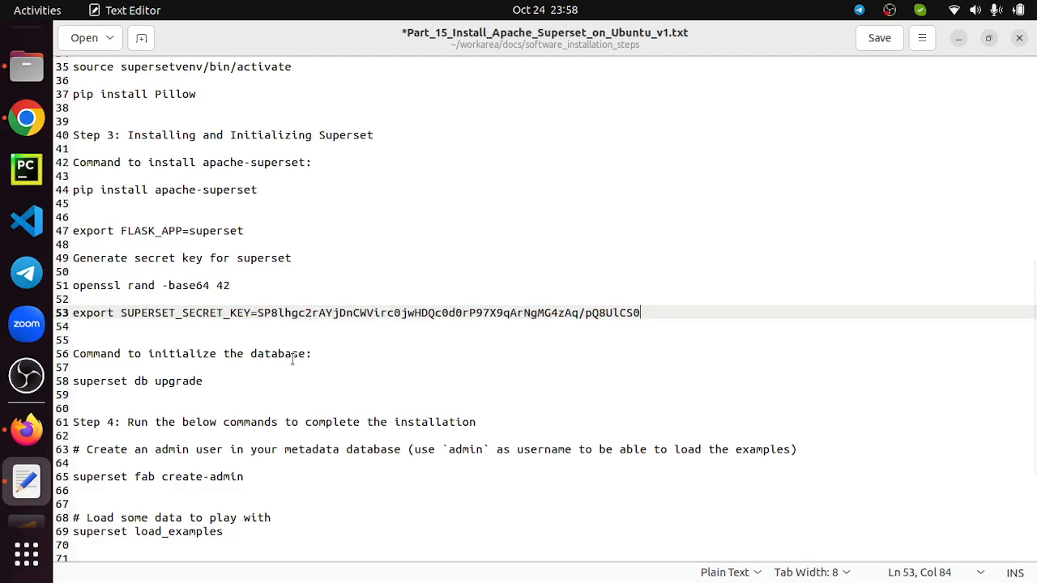
mouse_move(241, 313)
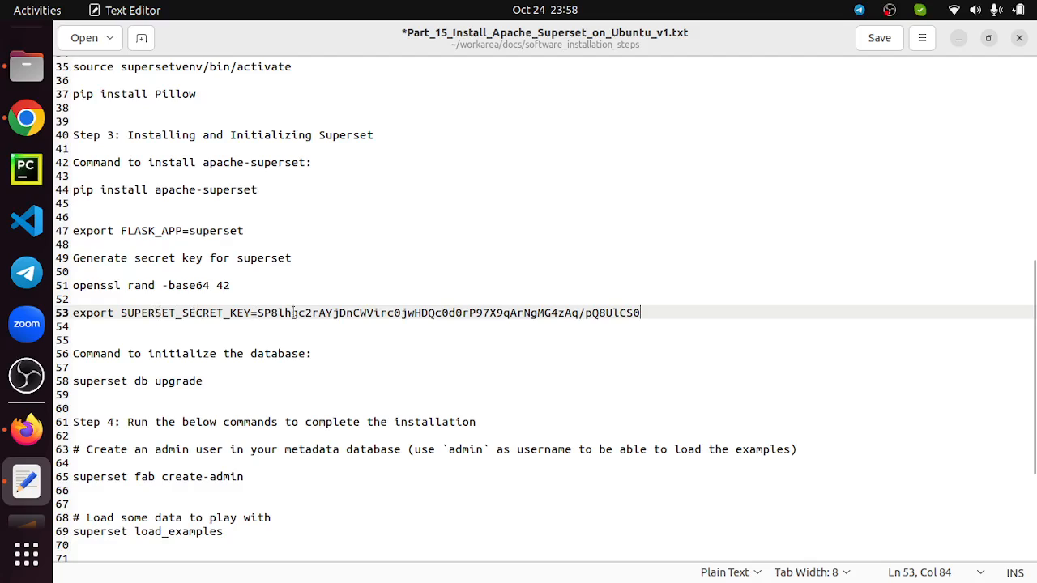
triple_click(355, 312)
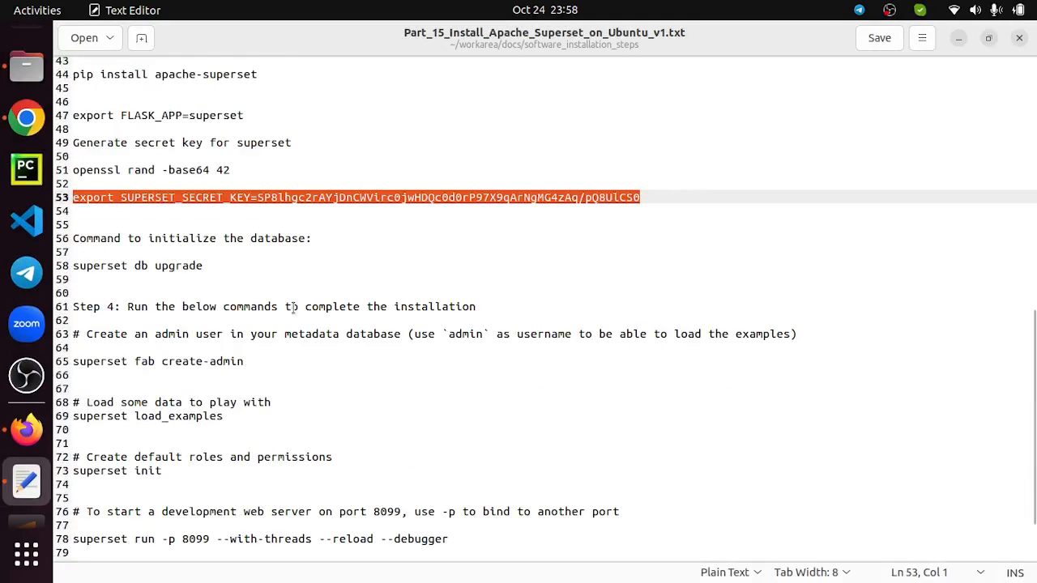
Export SUPERSET_SECRET_KEY and run 'superset db upgrade' to migrate the SQLite metadata database.
scroll(down, 3)
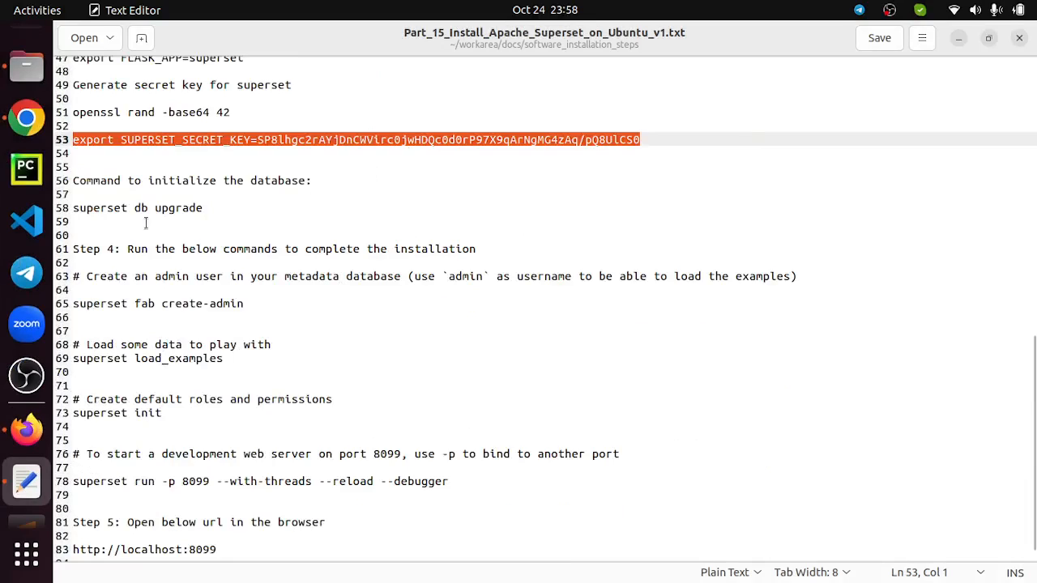
double_click(189, 208)
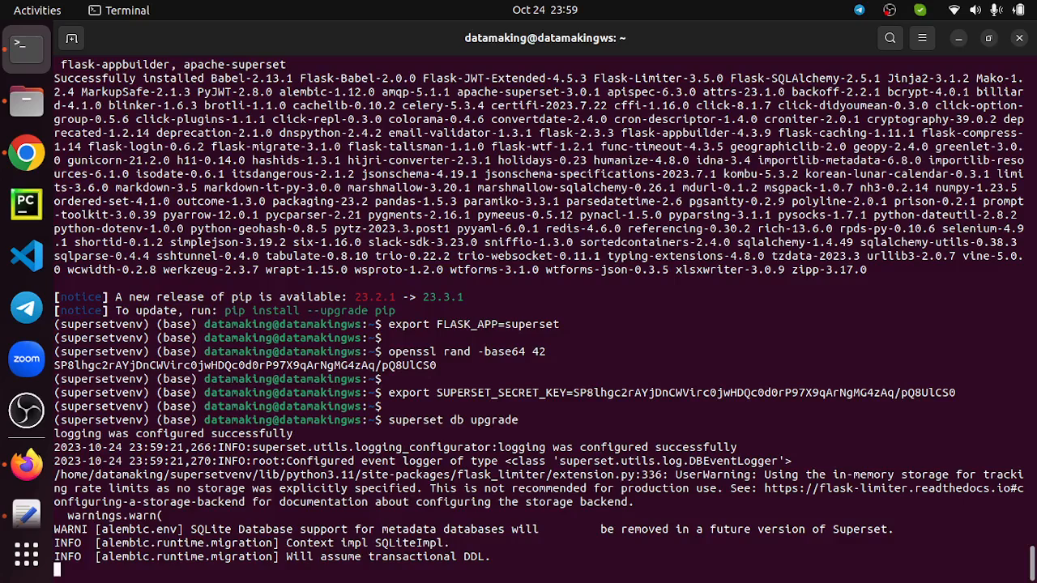
scroll(down, 3)
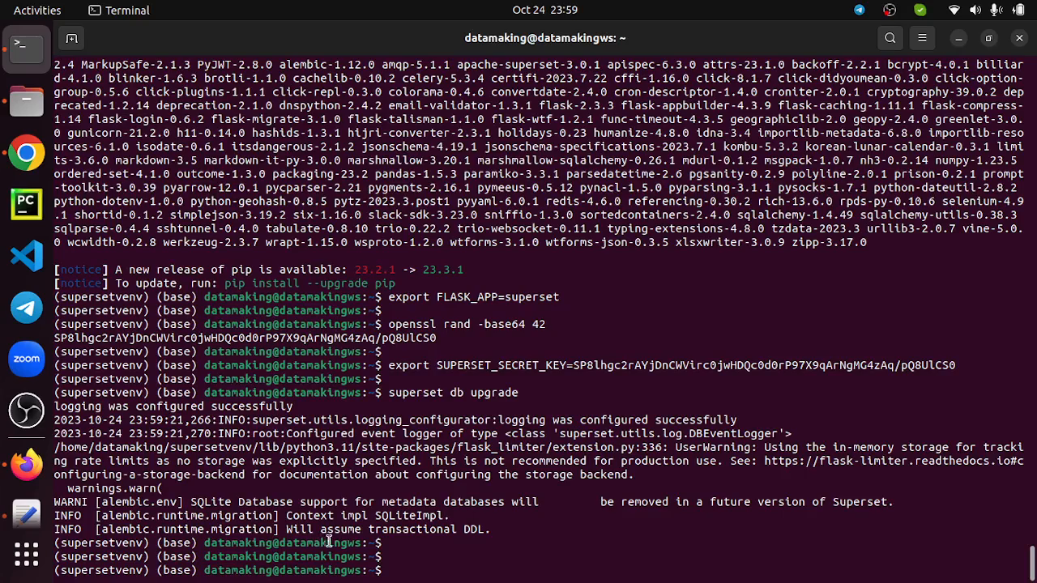
mouse_move(484, 551)
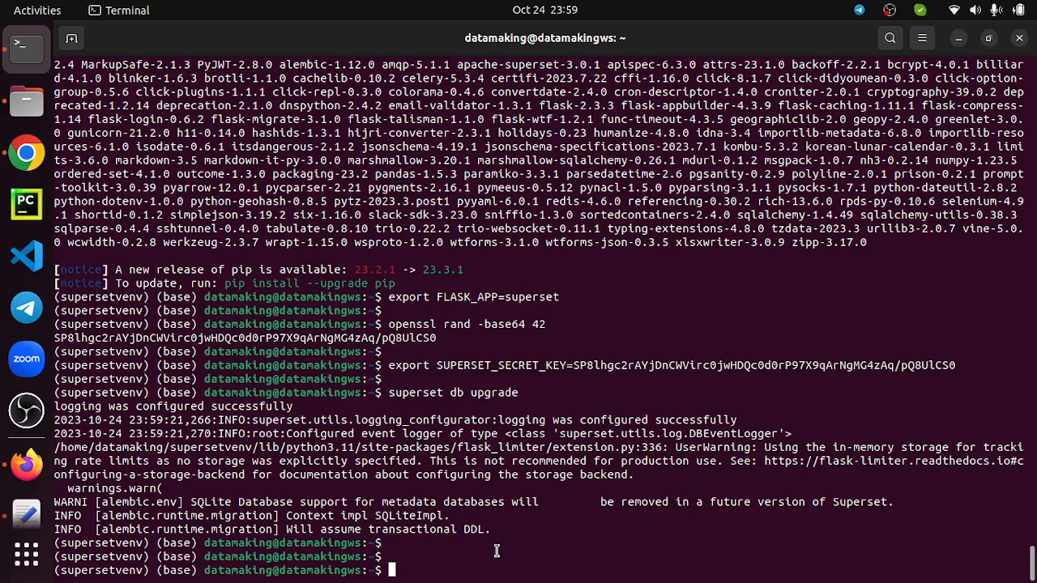
Run 'ls -a' to reveal the hidden .superset folder, then list './' and '.superset/'.
text(ls)
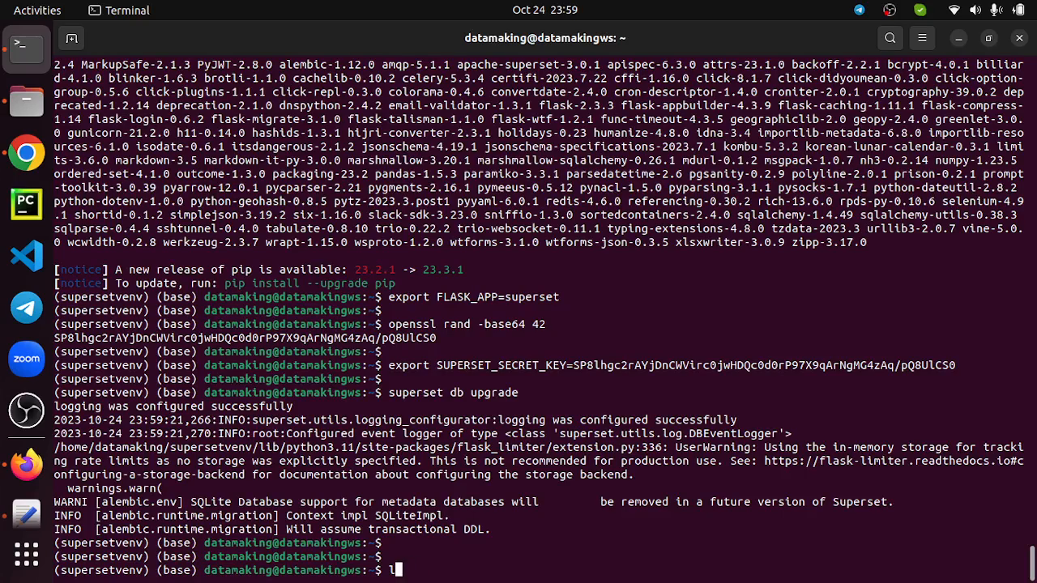
text(s -a)
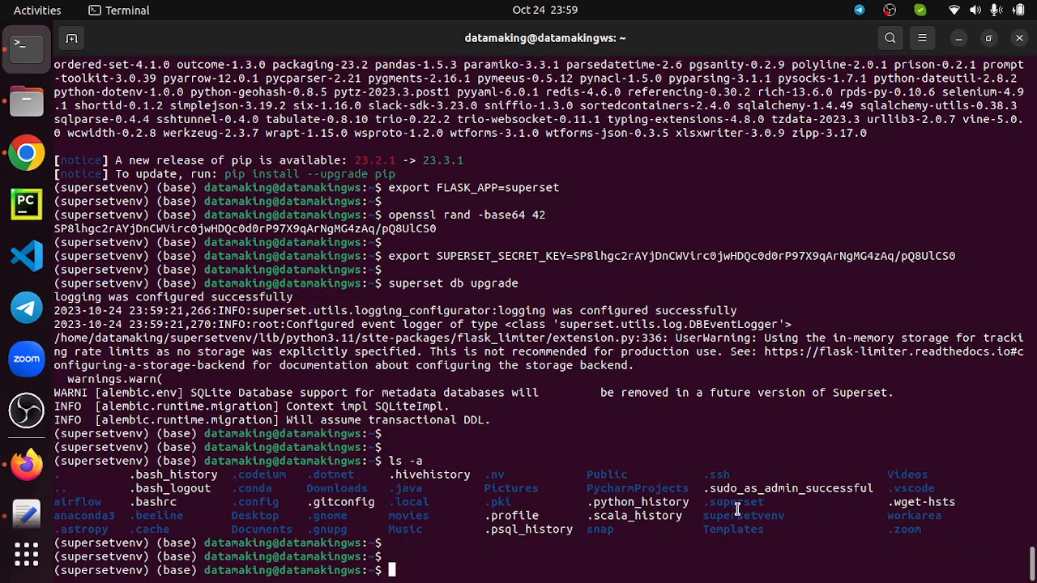
double_click(733, 501)
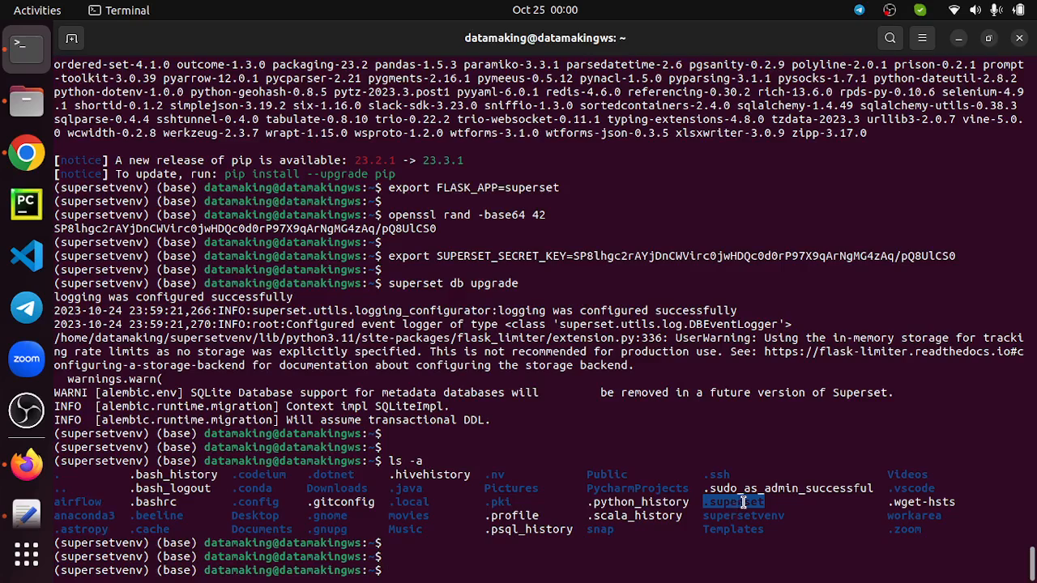
text(ls ./)
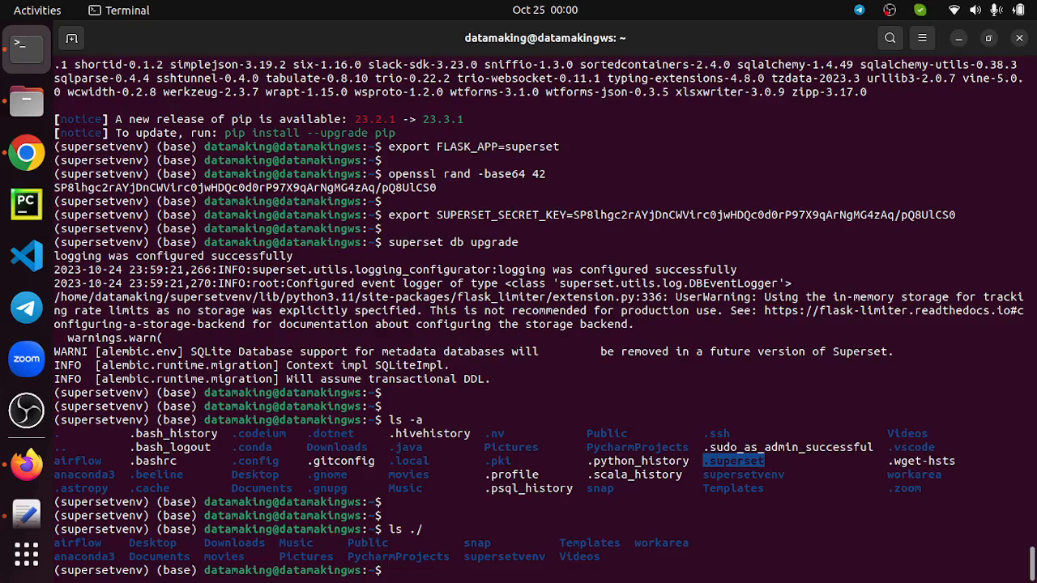
text(ls .)
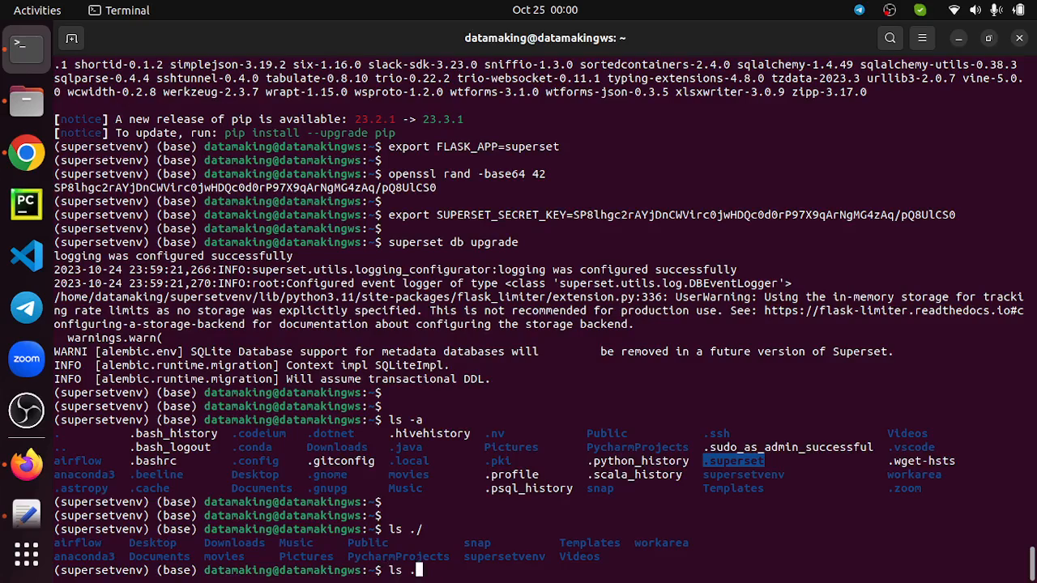
text(.superset/)
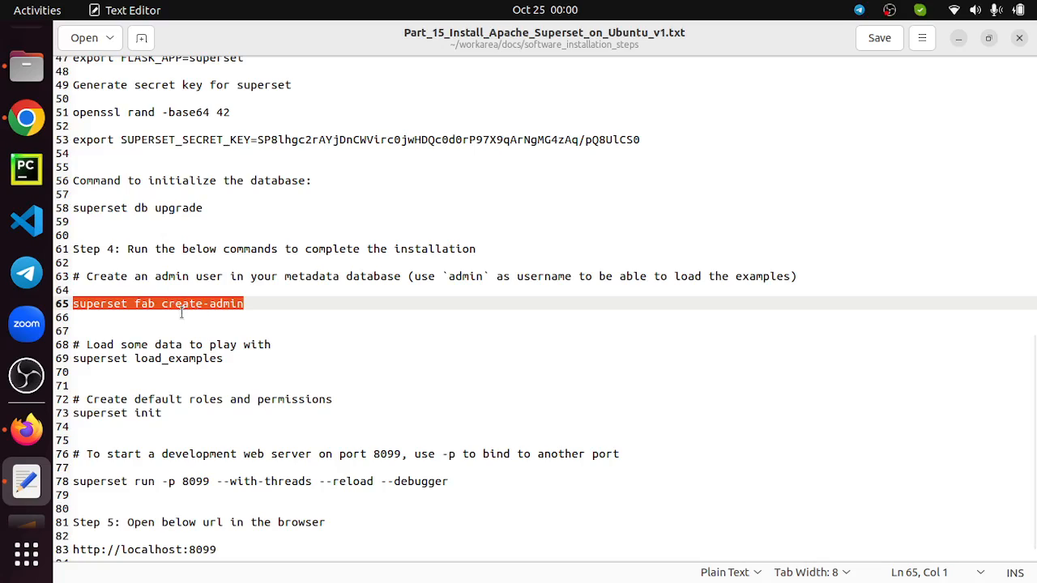
mouse_move(190, 324)
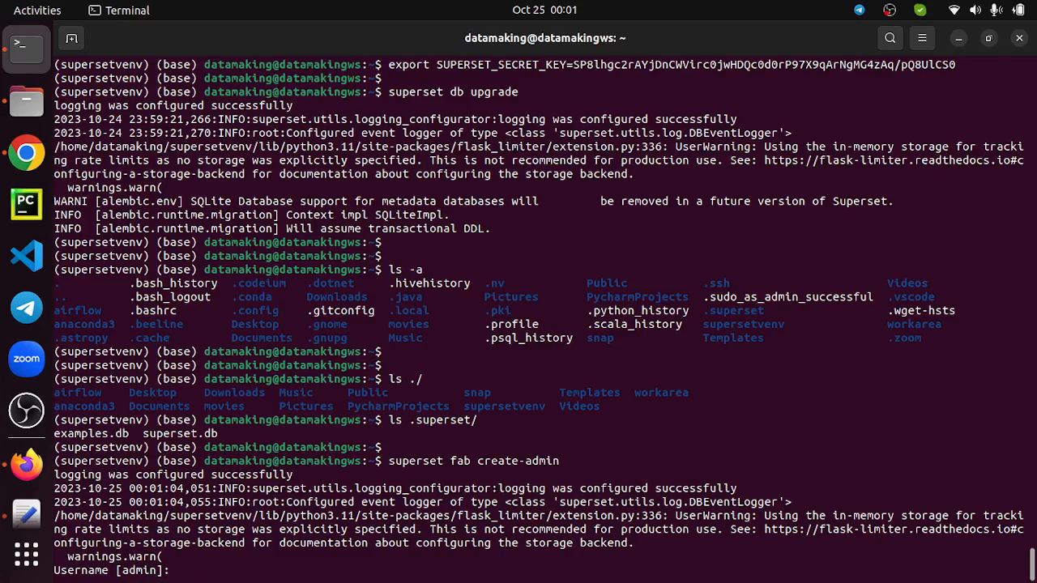
text(admin)
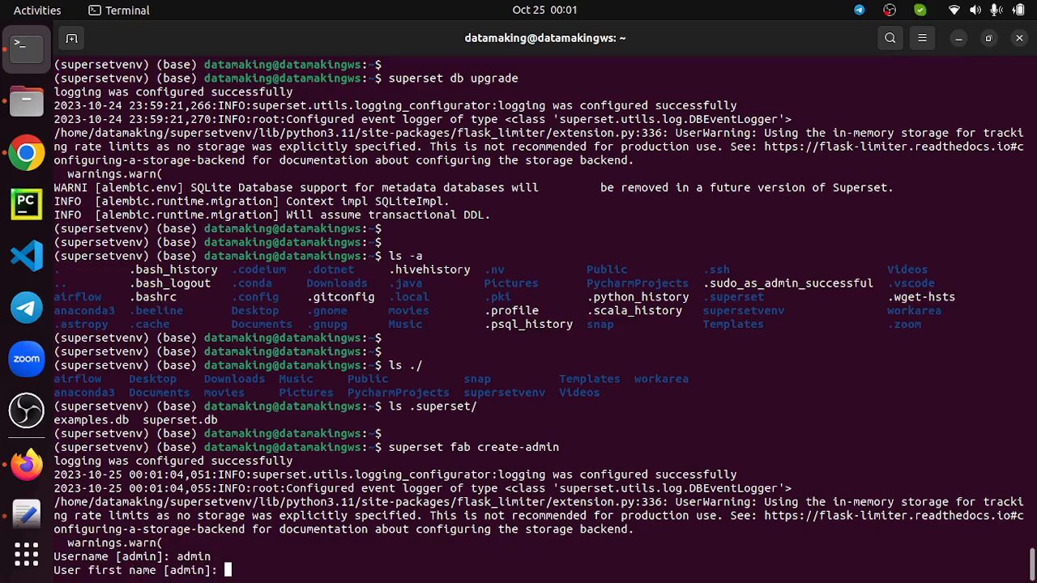
text(DataMaking)
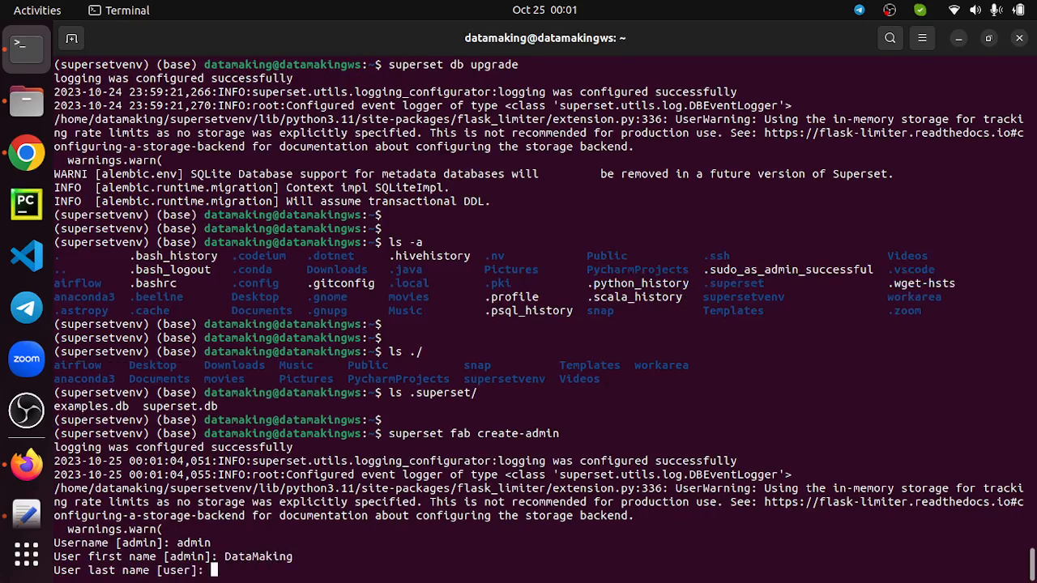
text(Administrator)
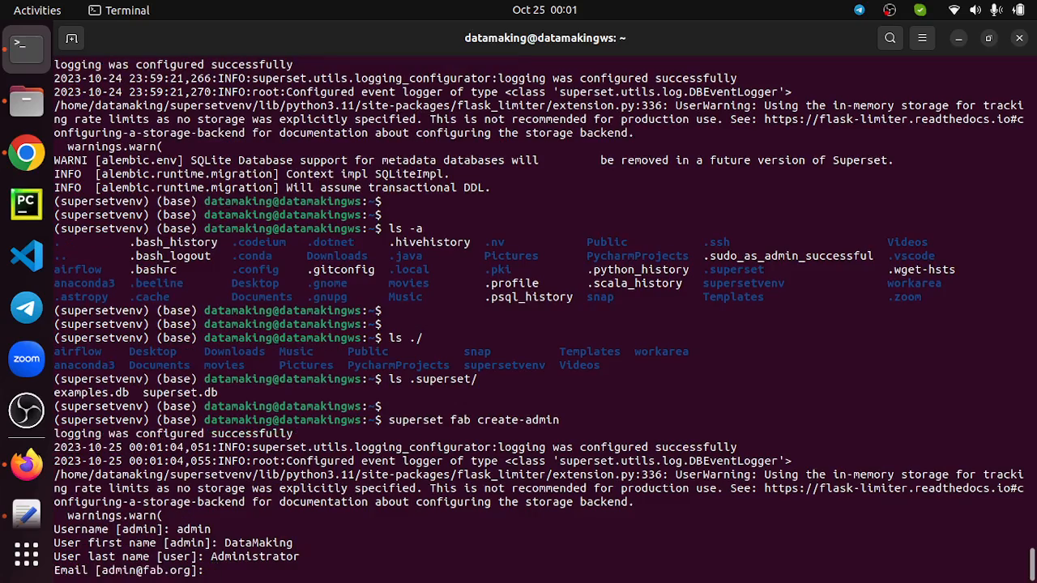
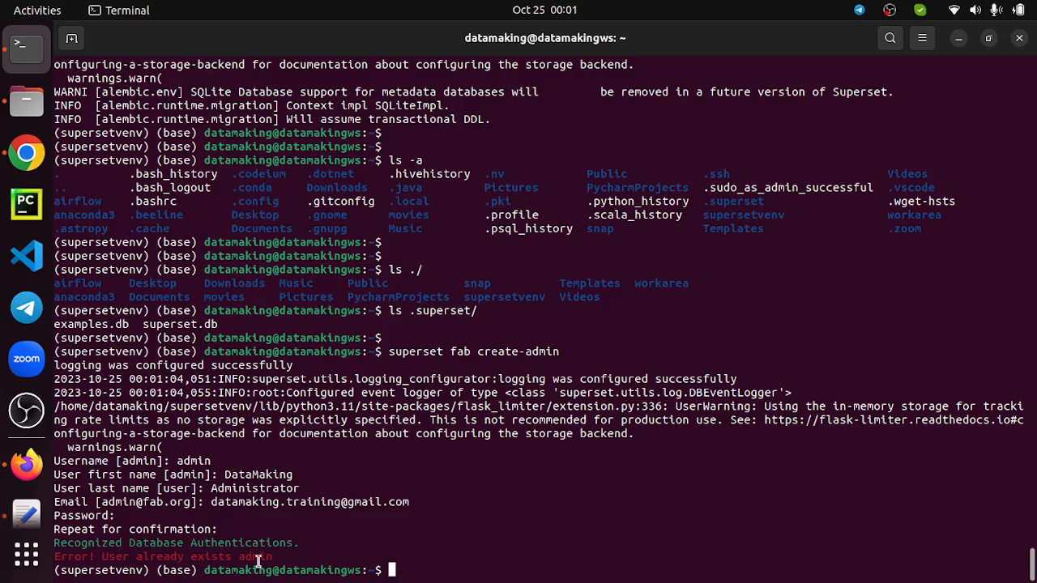
double_click(254, 556)
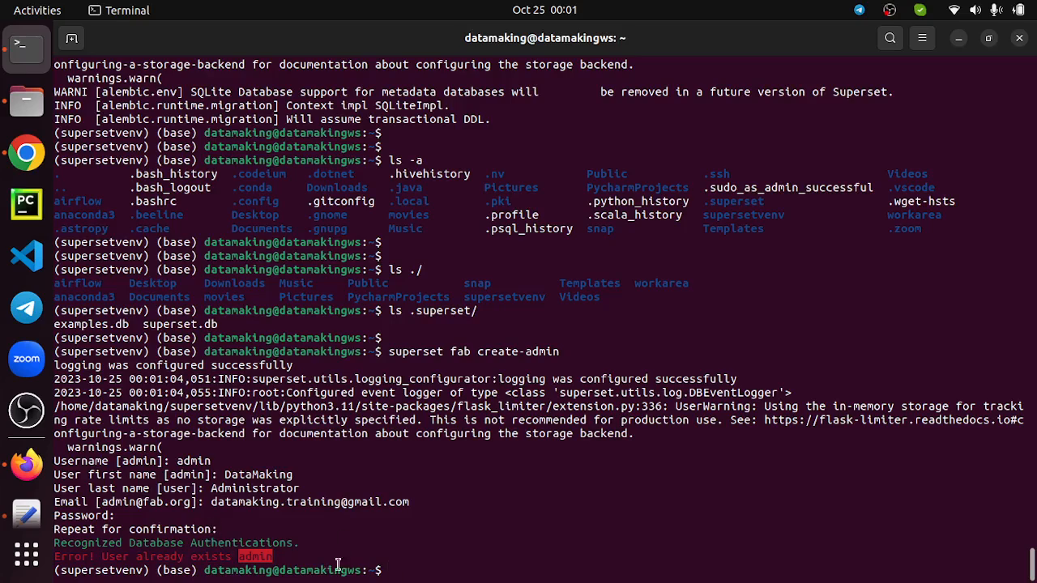
mouse_move(220, 565)
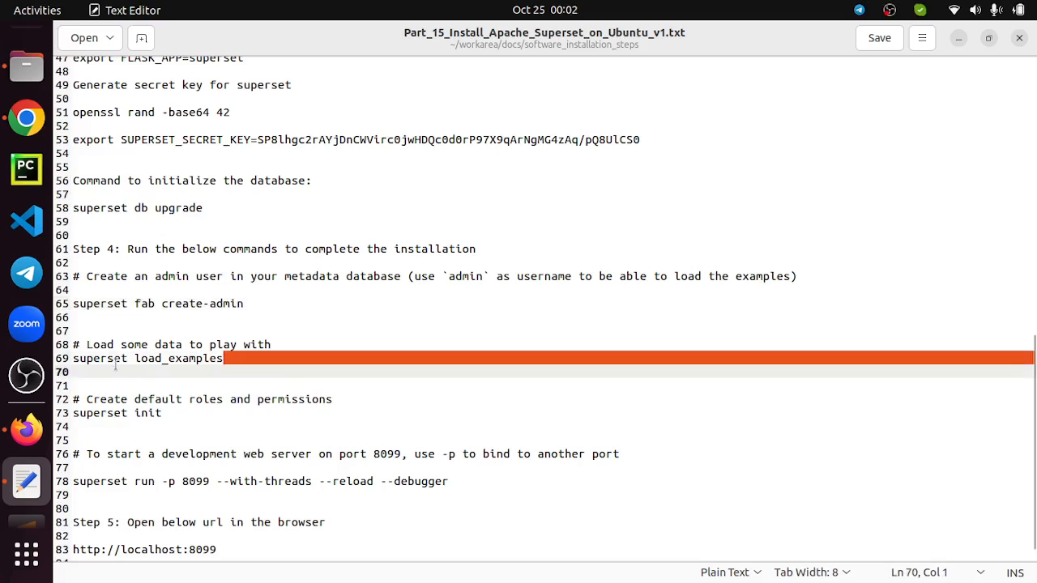
Run 'superset load_examples' to load example charts and dashboards, then clear the terminal.
double_click(145, 358)
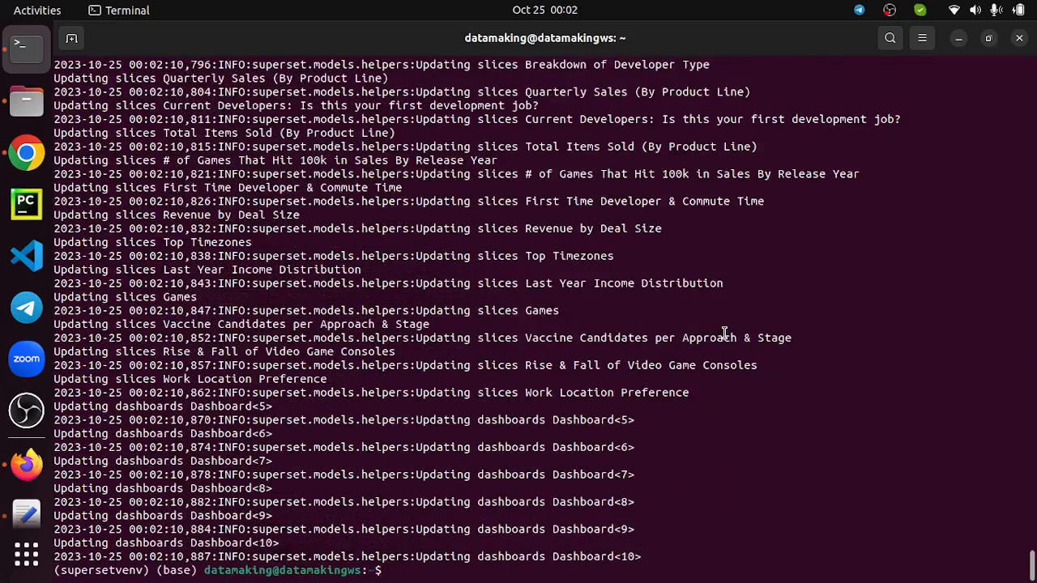
text(clear)
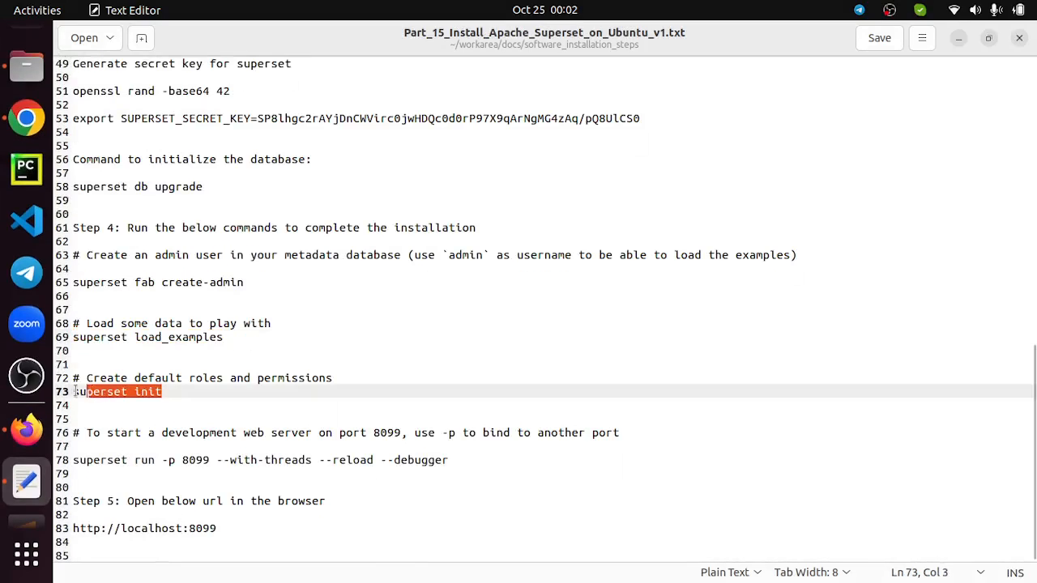
Run 'superset init' in the terminal to create default roles and permissions.
click(27, 49)
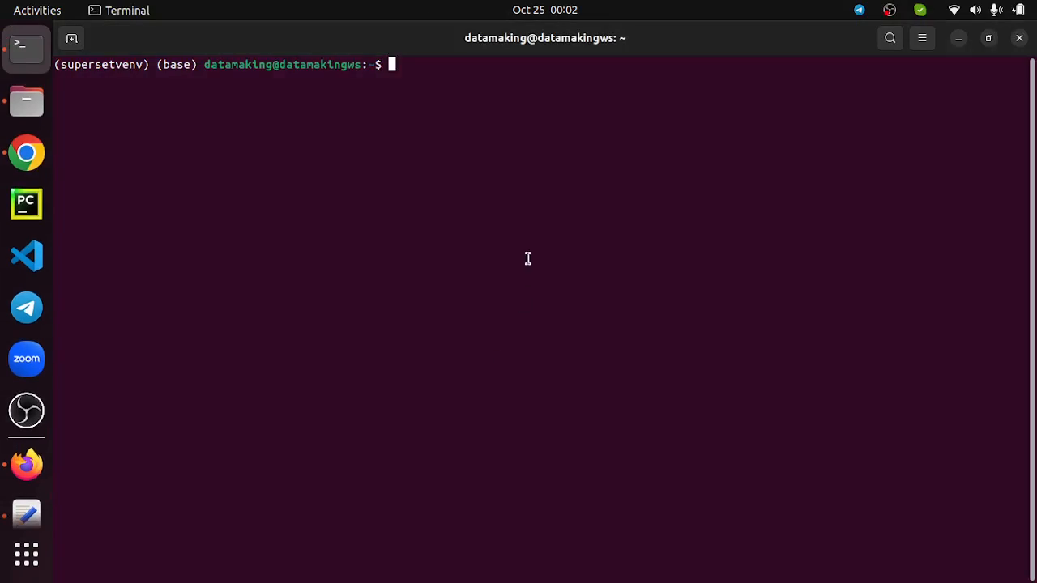
text(superset init)
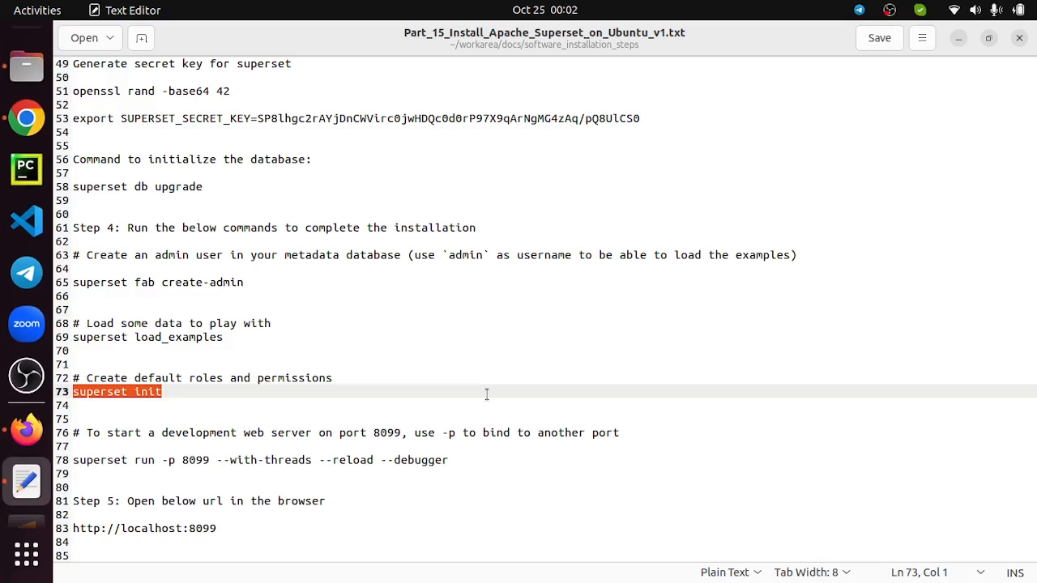
mouse_move(400, 428)
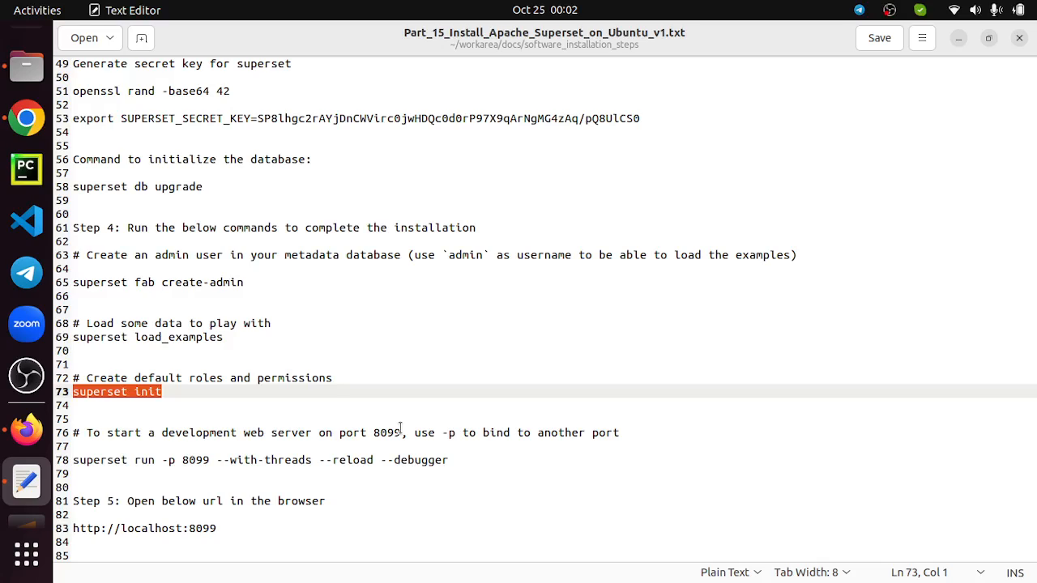
mouse_move(201, 442)
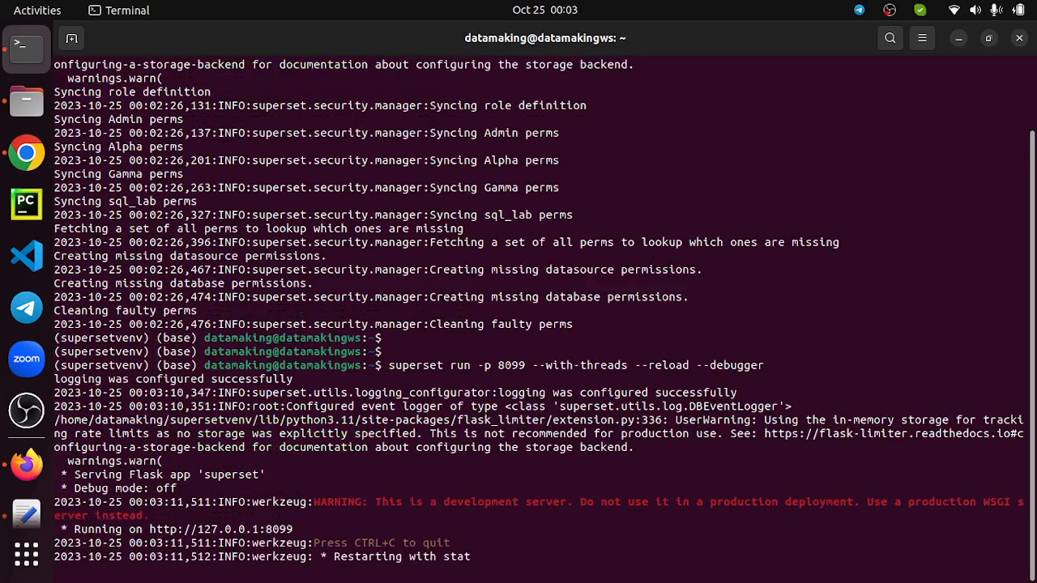
scroll(down, 3)
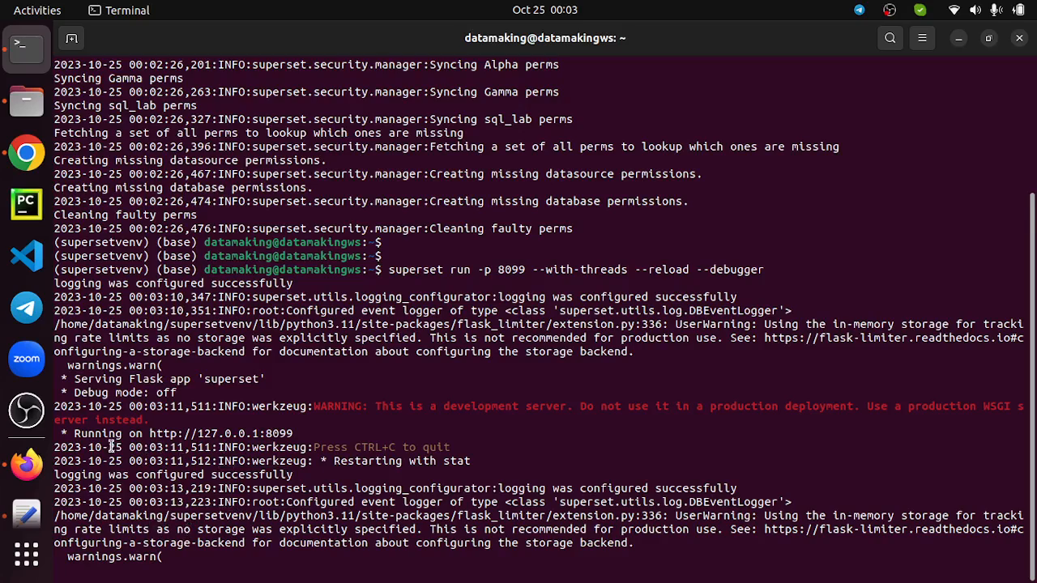
scroll(down, 3)
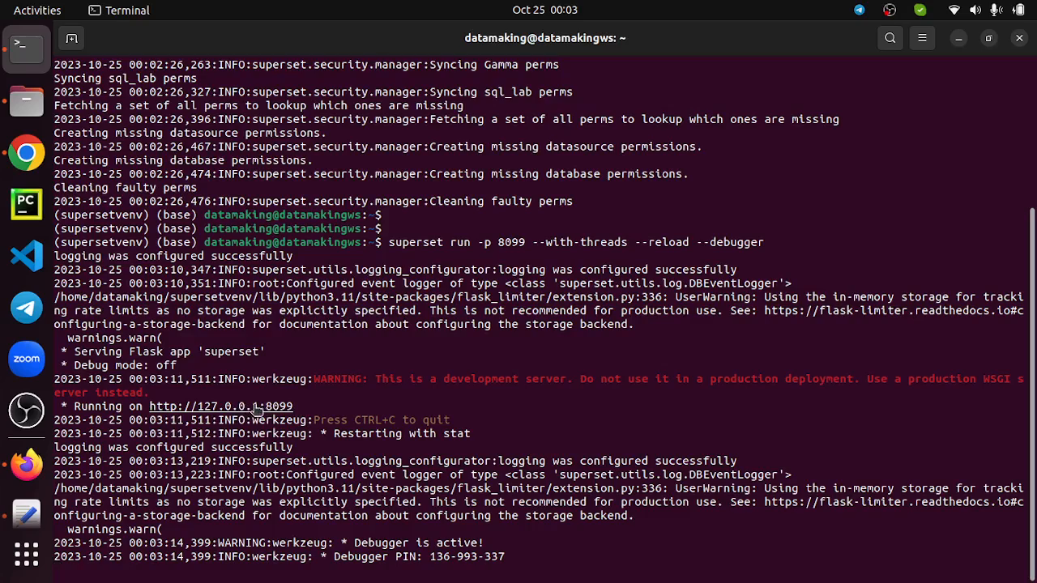
right_click(256, 406)
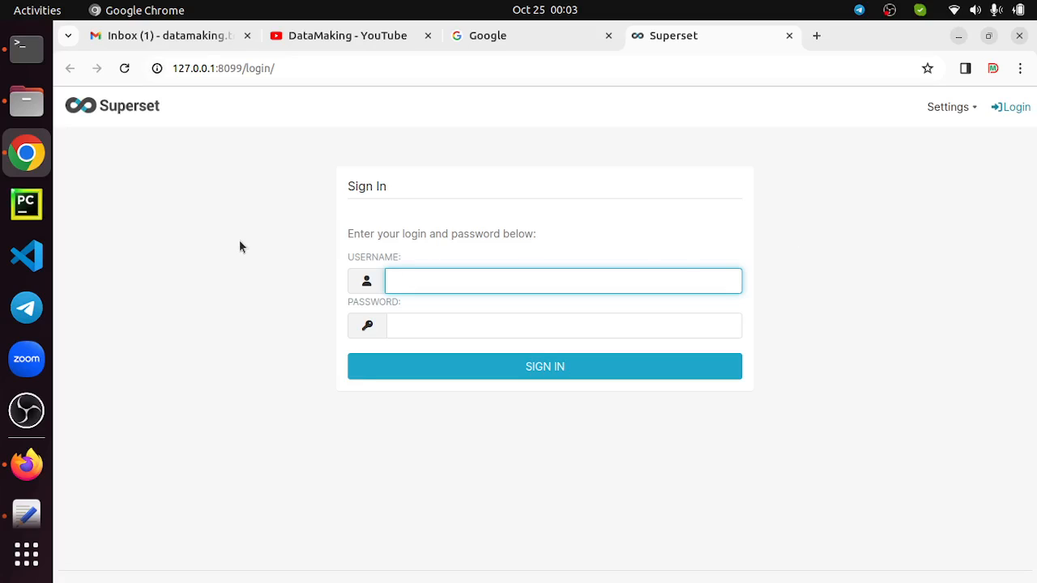
Sign in to Superset with username admin and its password.
text(admin)
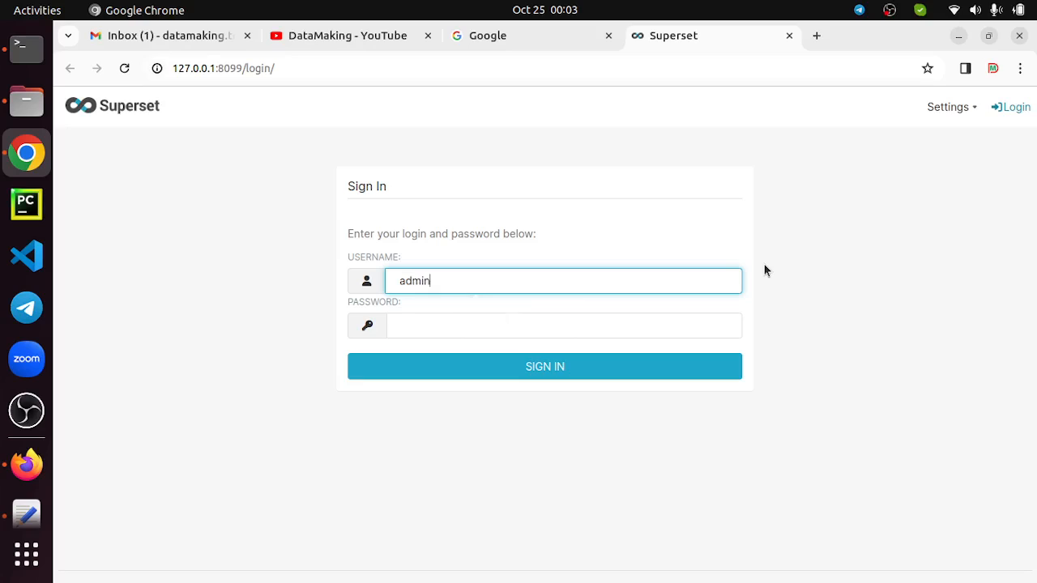
text(password)
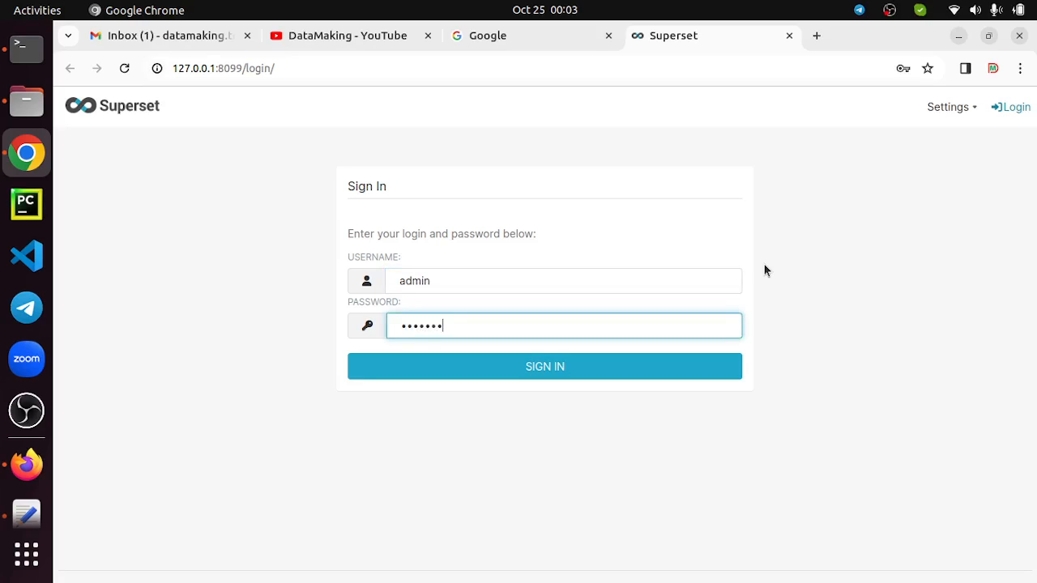
click(544, 366)
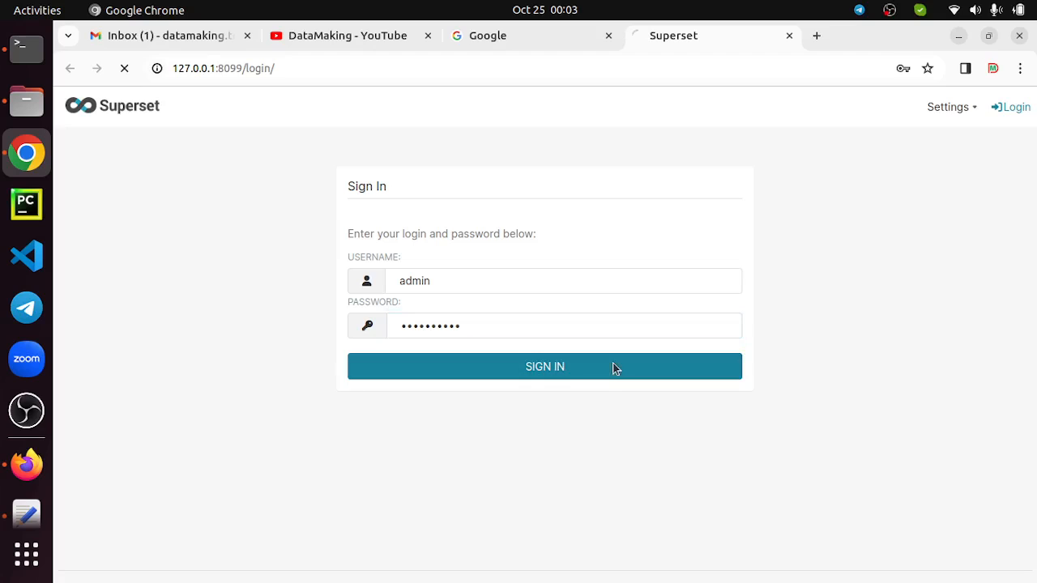
click(544, 366)
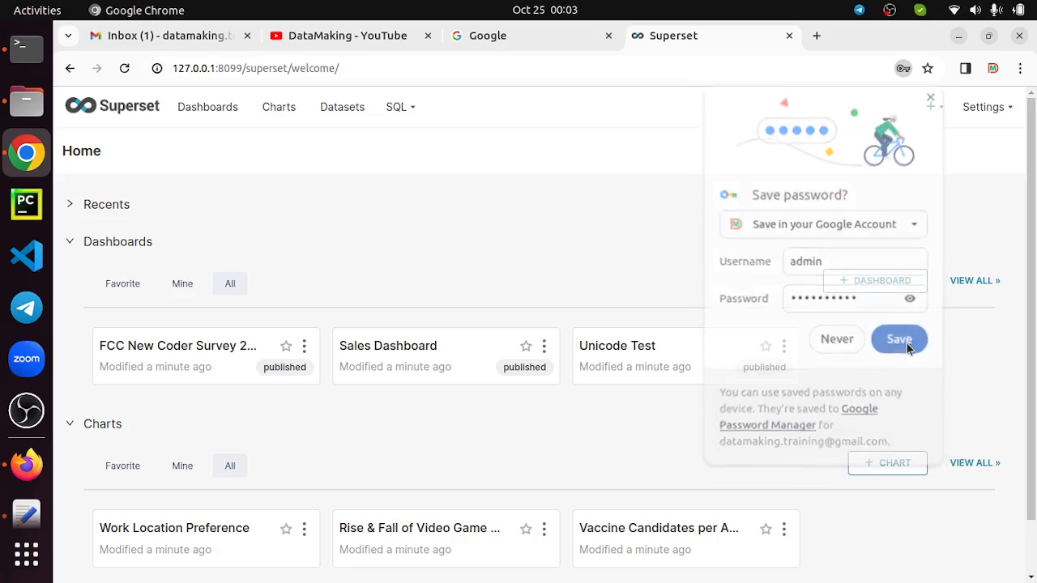
Save the admin password in Chrome, then open the Sales Dashboard card from Home.
click(899, 339)
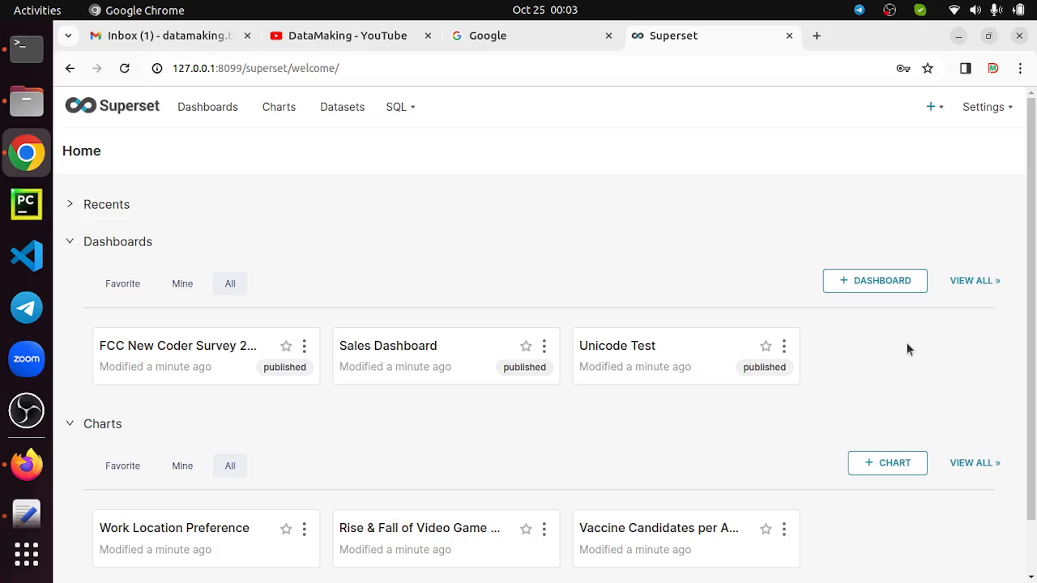
click(931, 106)
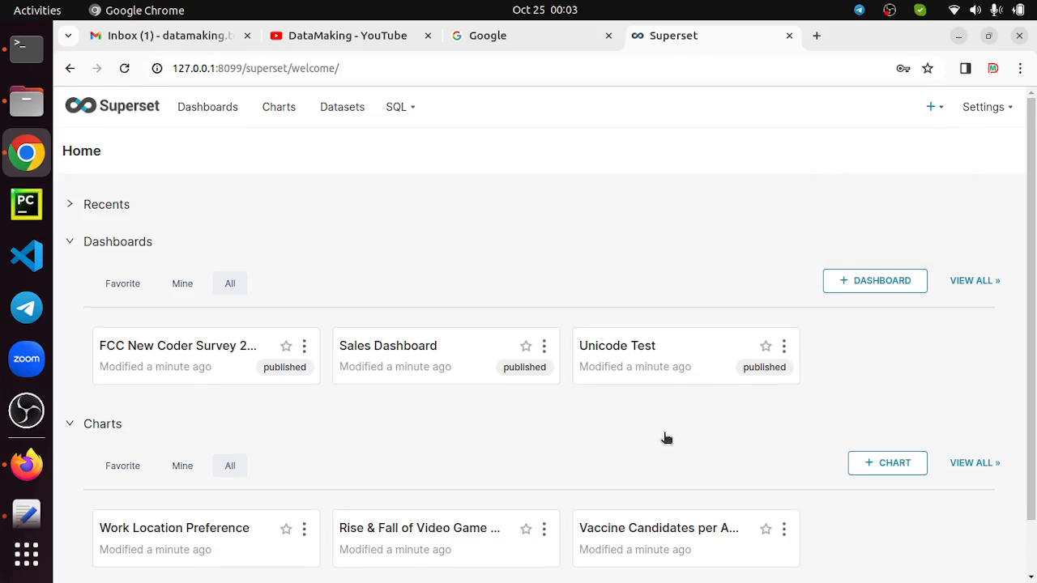
scroll(down, 3)
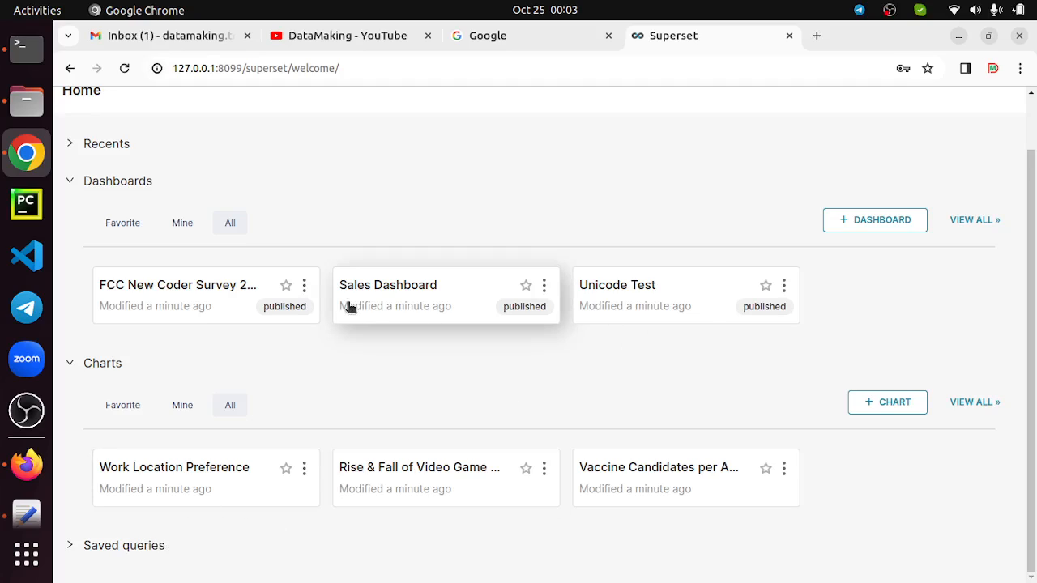
click(388, 284)
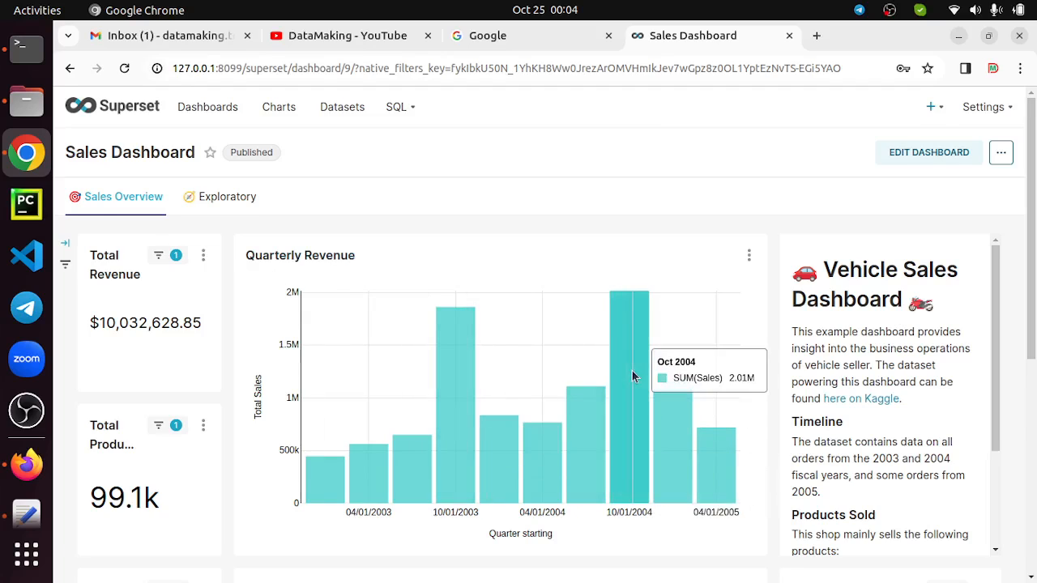
scroll(down, 3)
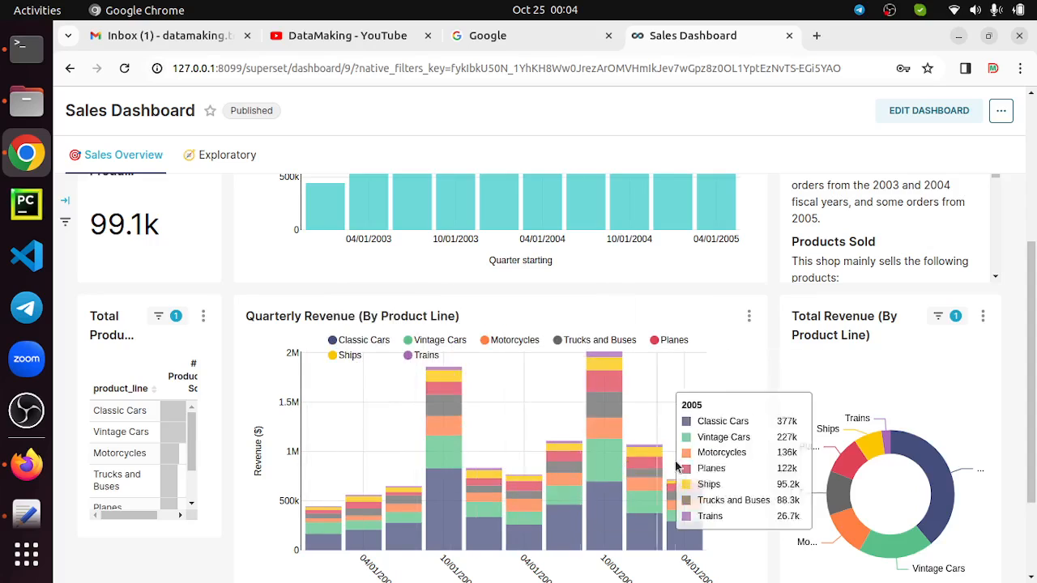
mouse_move(482, 474)
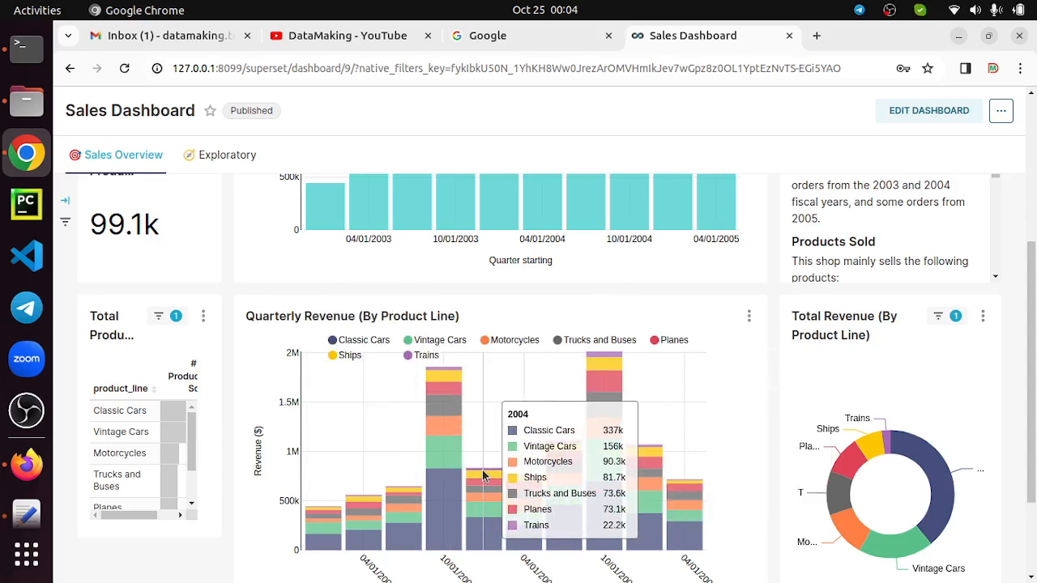
mouse_move(725, 440)
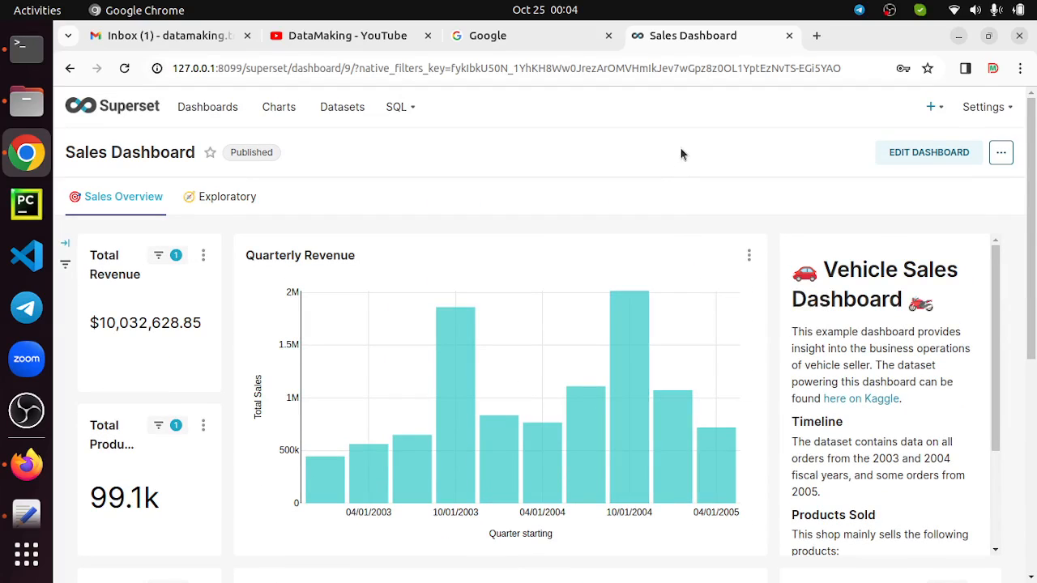
key(alt+Tab)
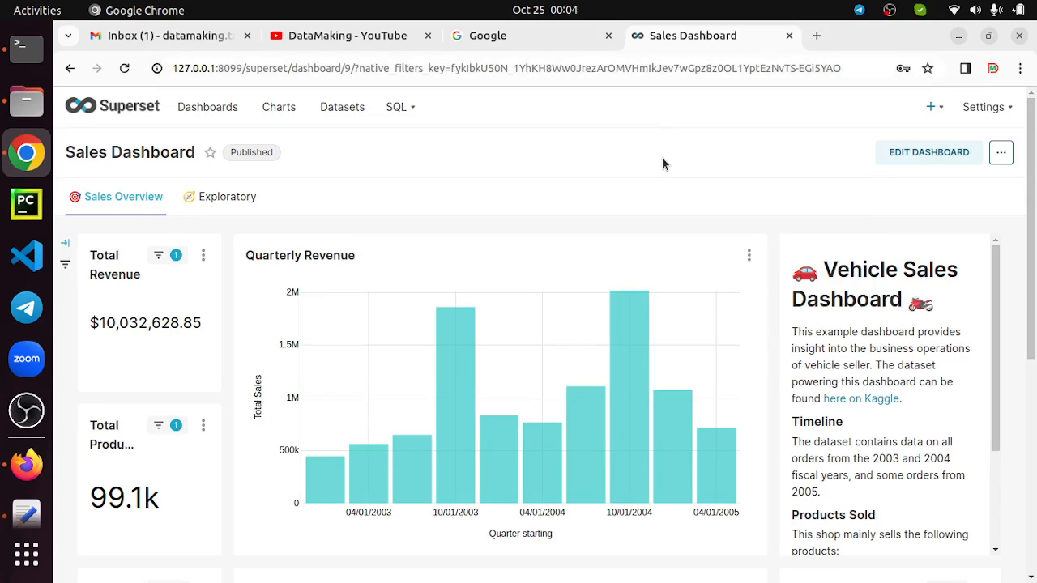
mouse_move(480, 160)
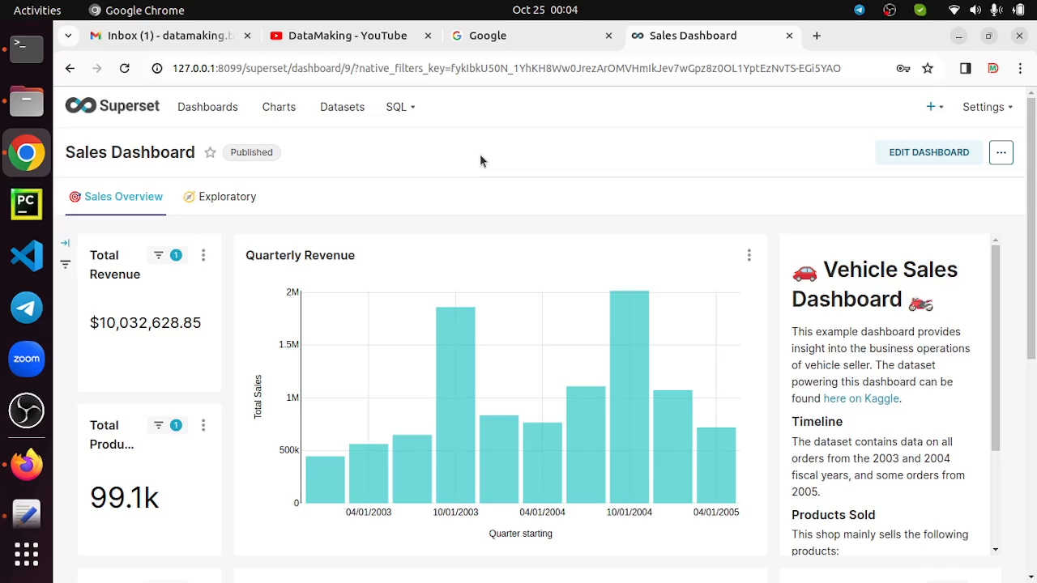
click(888, 9)
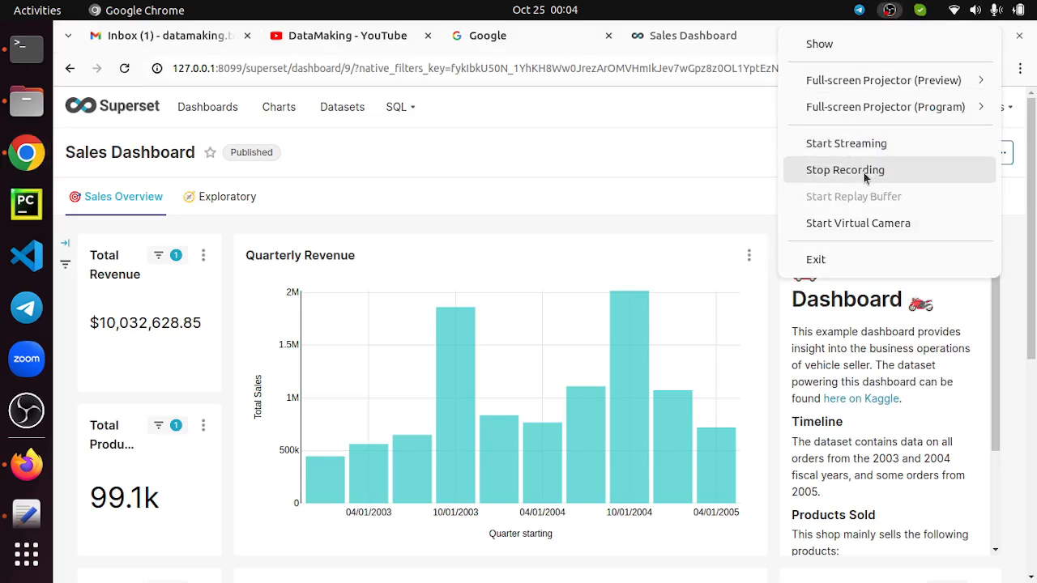